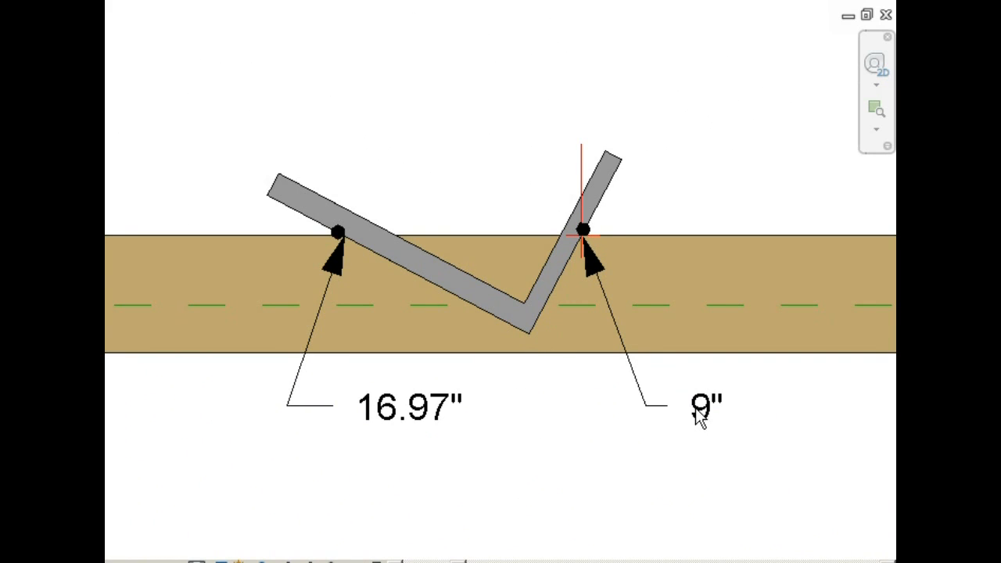
mouse_move(356, 262)
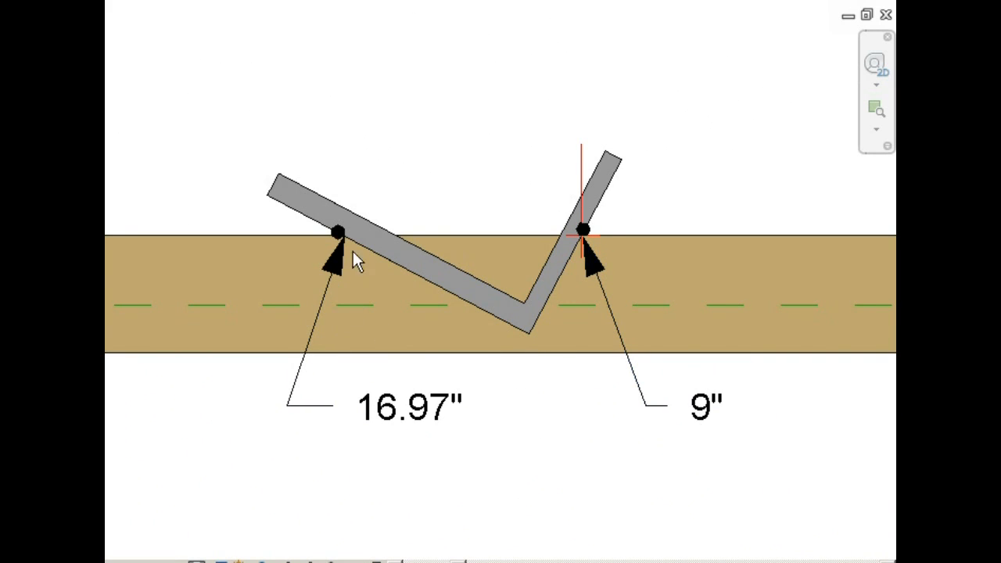
Step: Delete the 16.97" and 9" callouts and label the dashed line 'Framing Reference Plane'
click(407, 407)
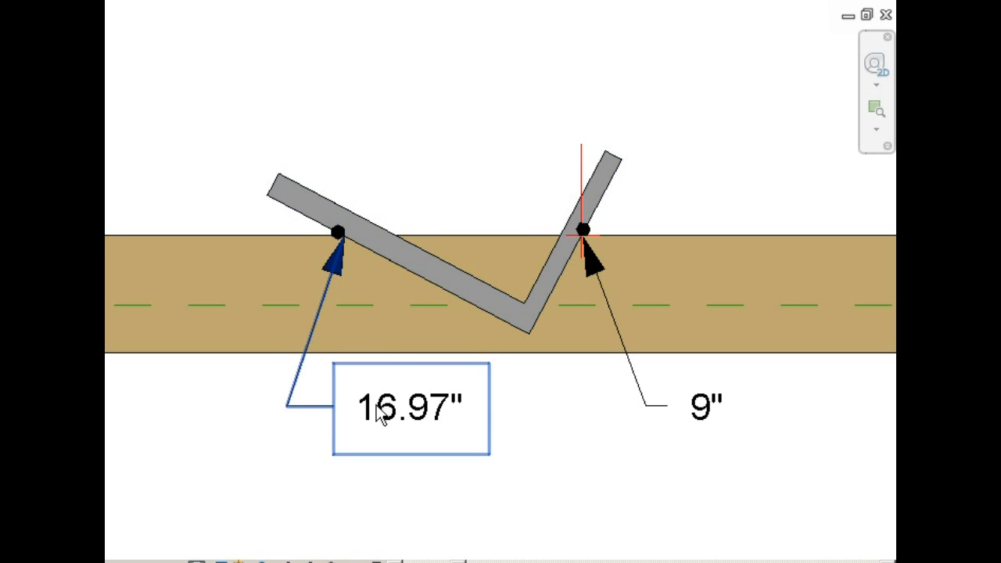
click(411, 407)
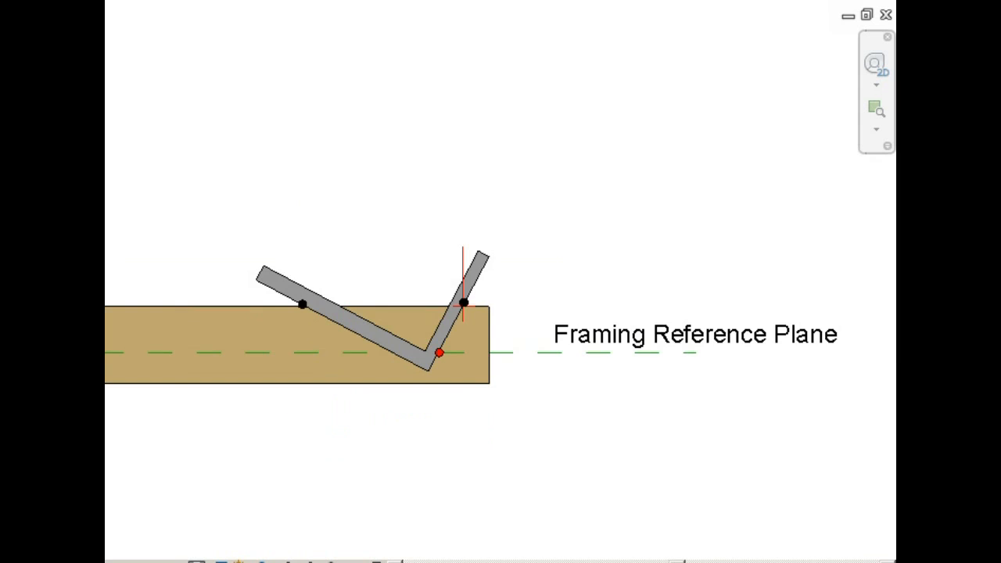
click(484, 270)
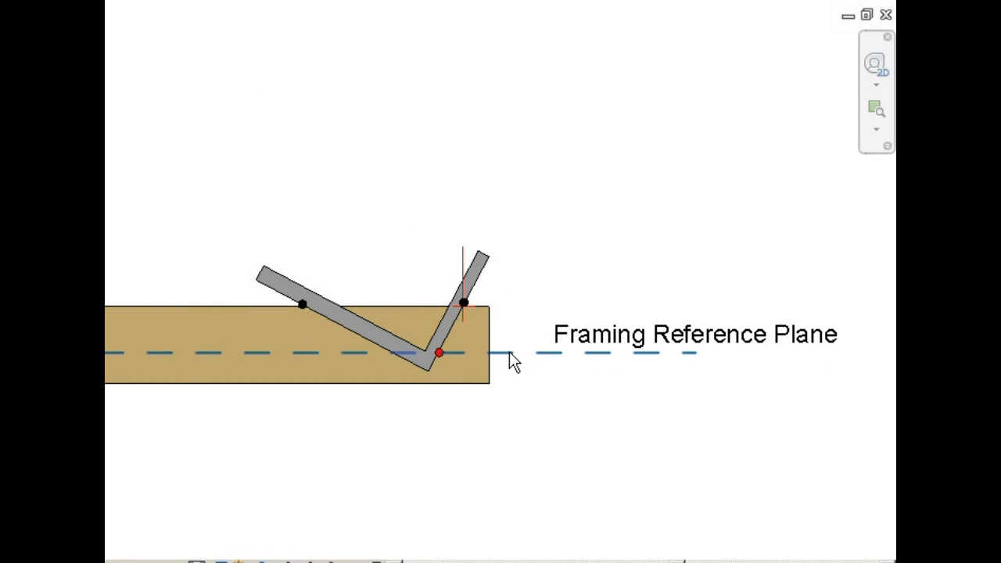
click(694, 334)
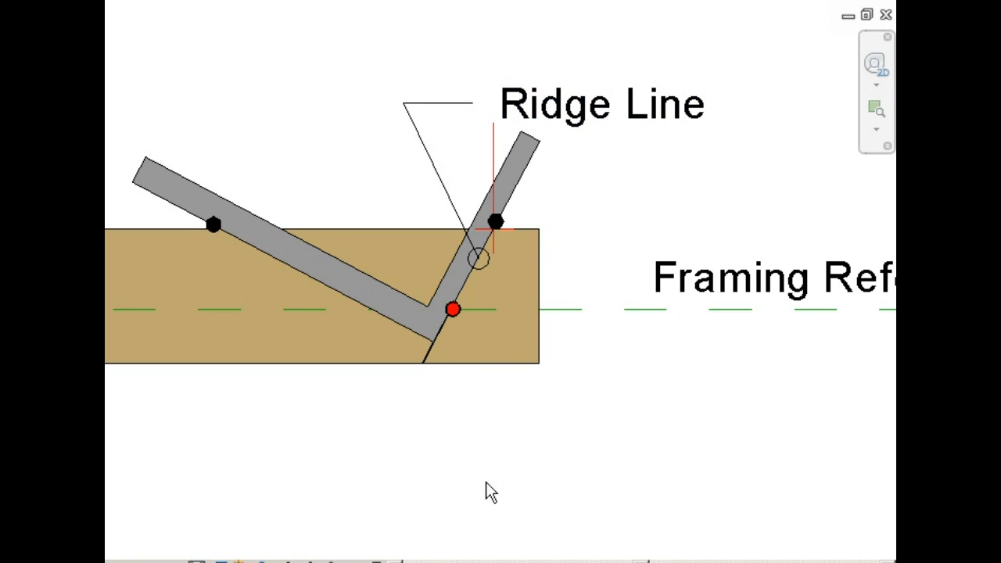
mouse_move(454, 316)
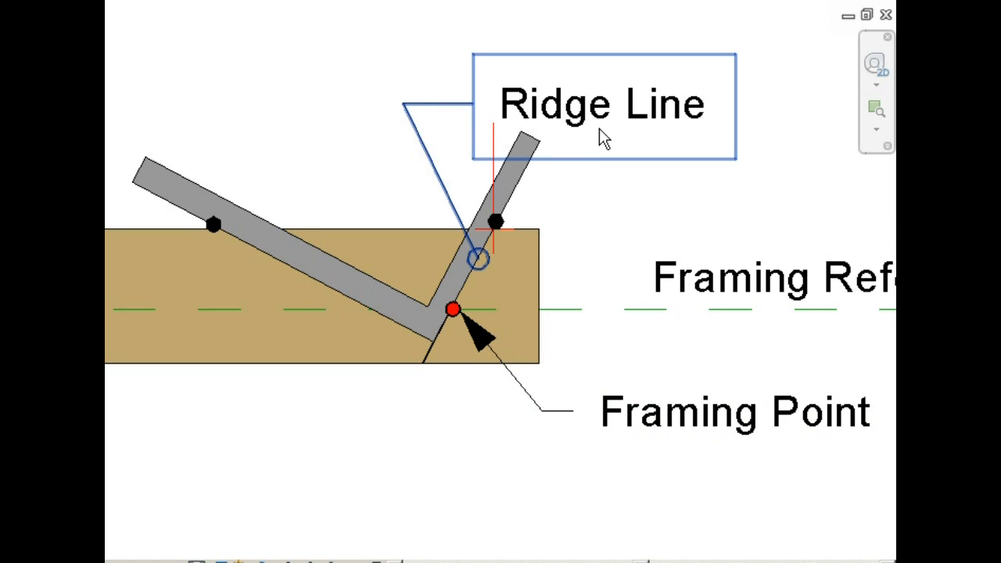
Step: Select the framing square on the beam
click(516, 188)
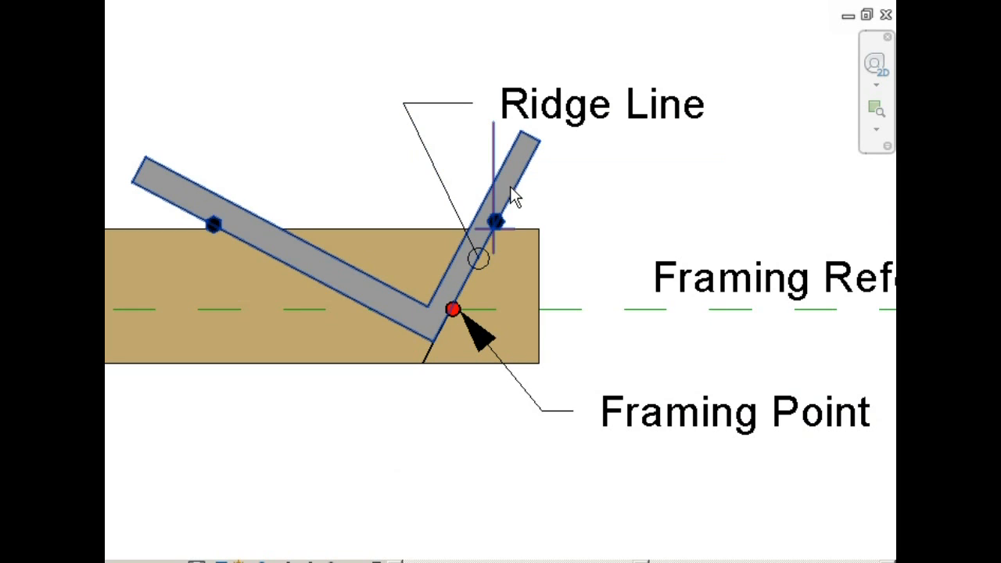
Step: Move the framing square 19'-2 1/2" along the beam
click(508, 192)
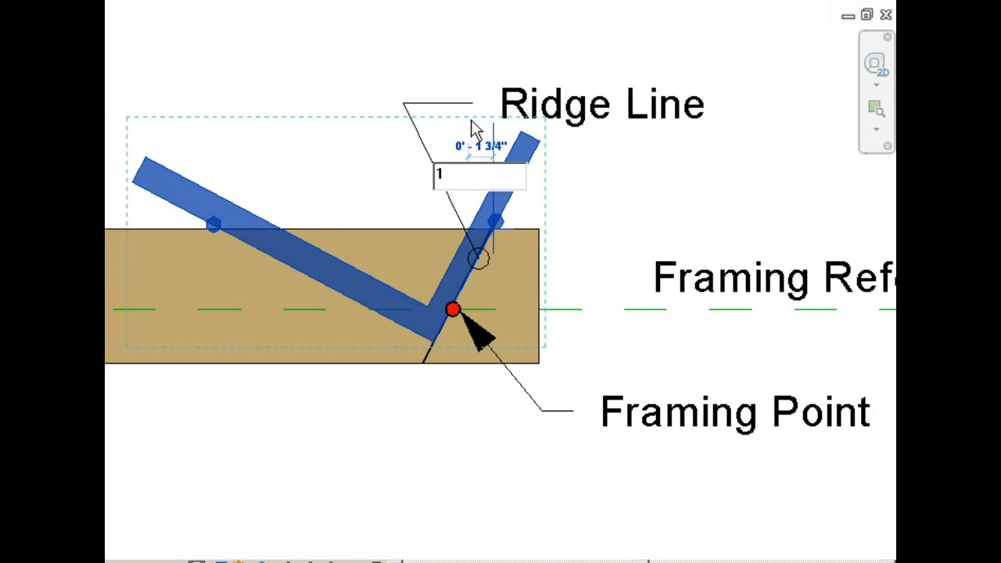
text(19'-)
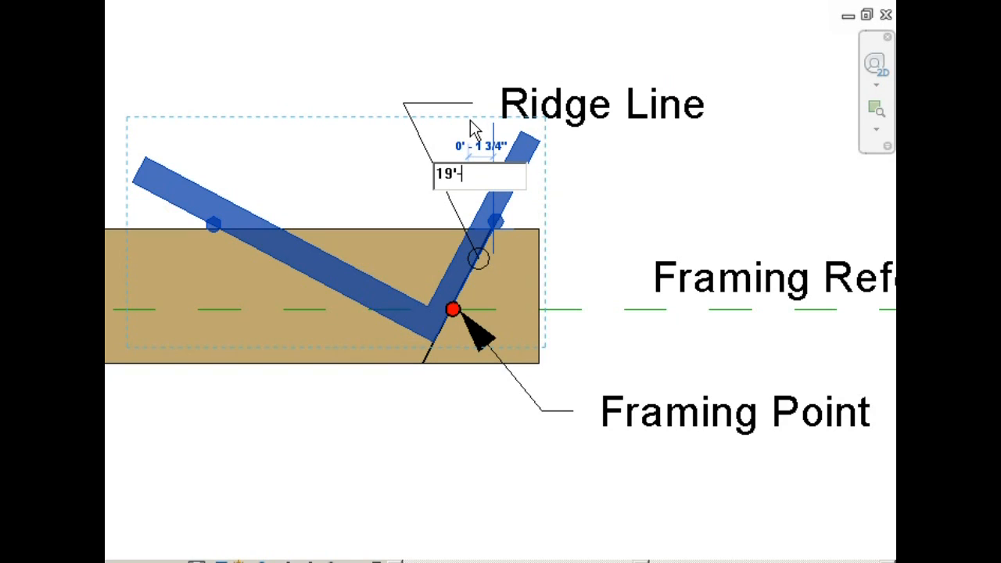
text(2 1)
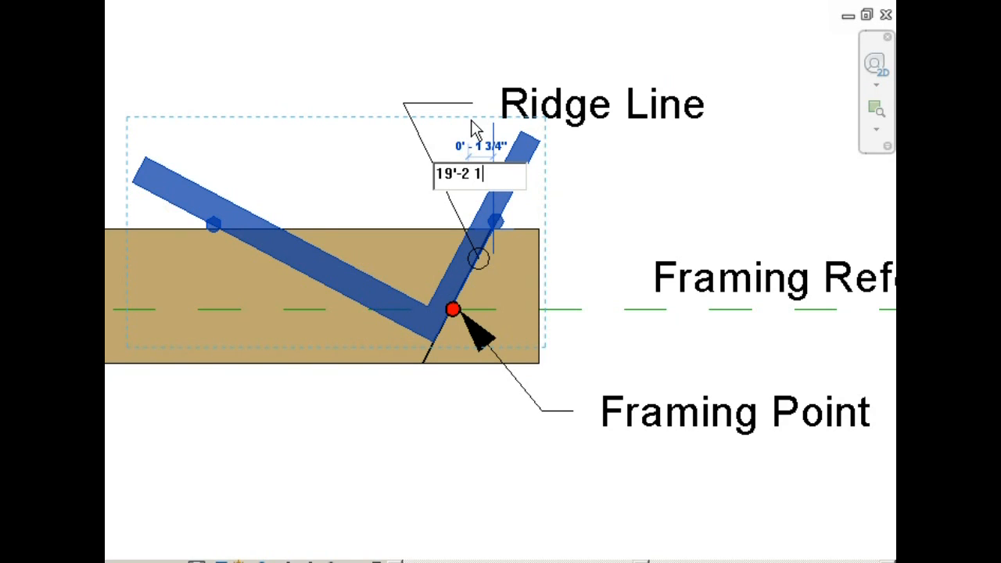
text(/2)
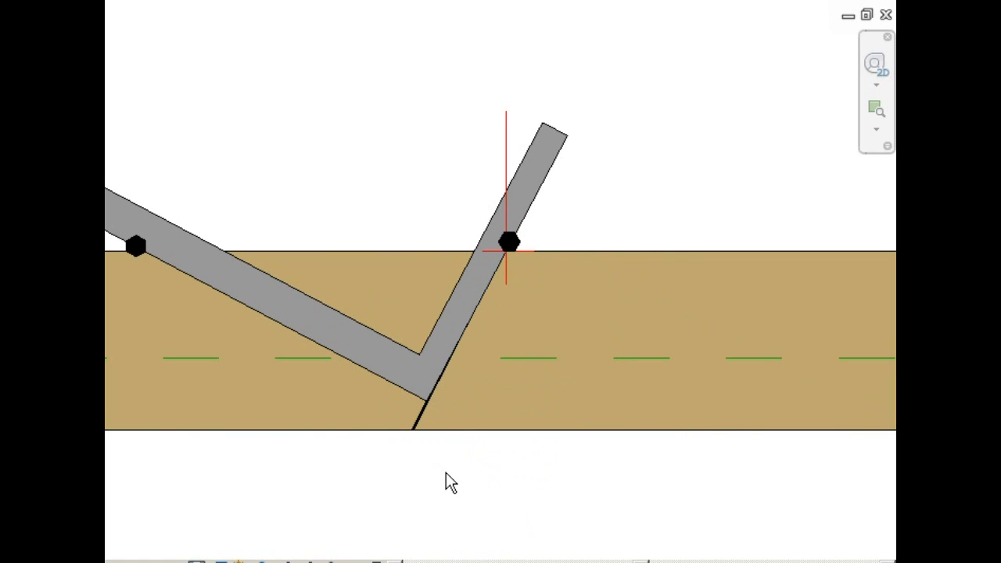
mouse_move(480, 305)
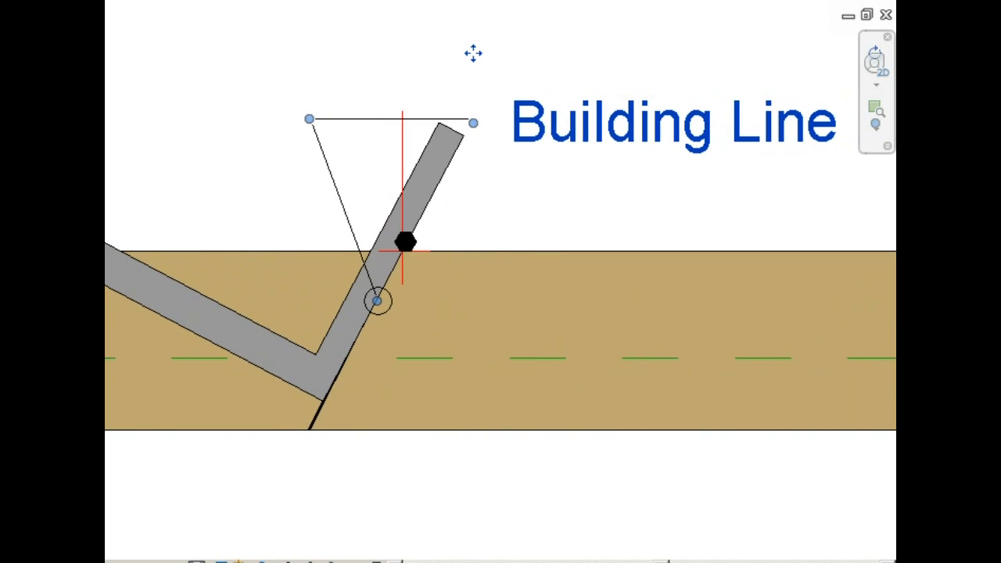
Step: Move the framing square further along the beam by the overhang distance typed as 2'-1 5
click(445, 141)
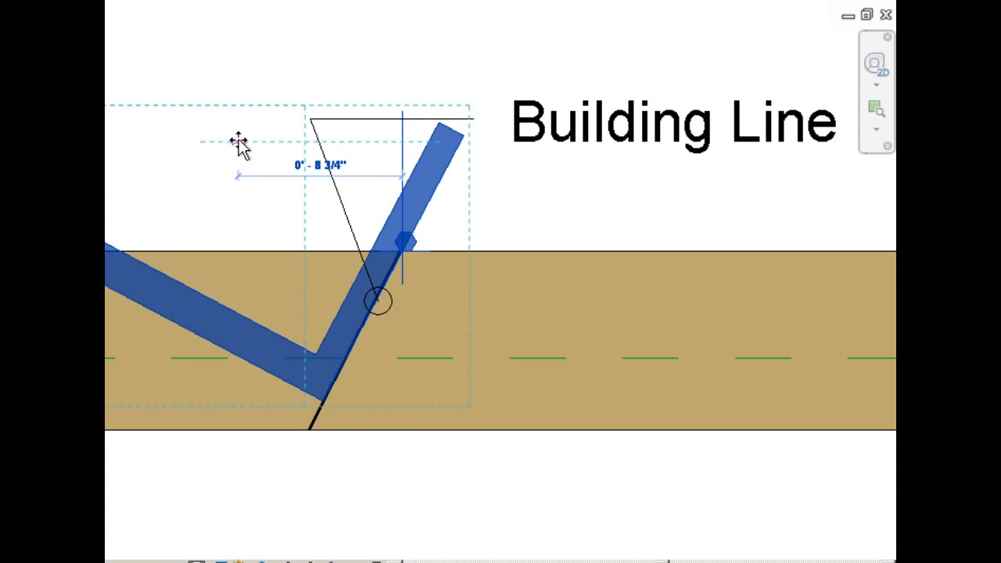
text(2)
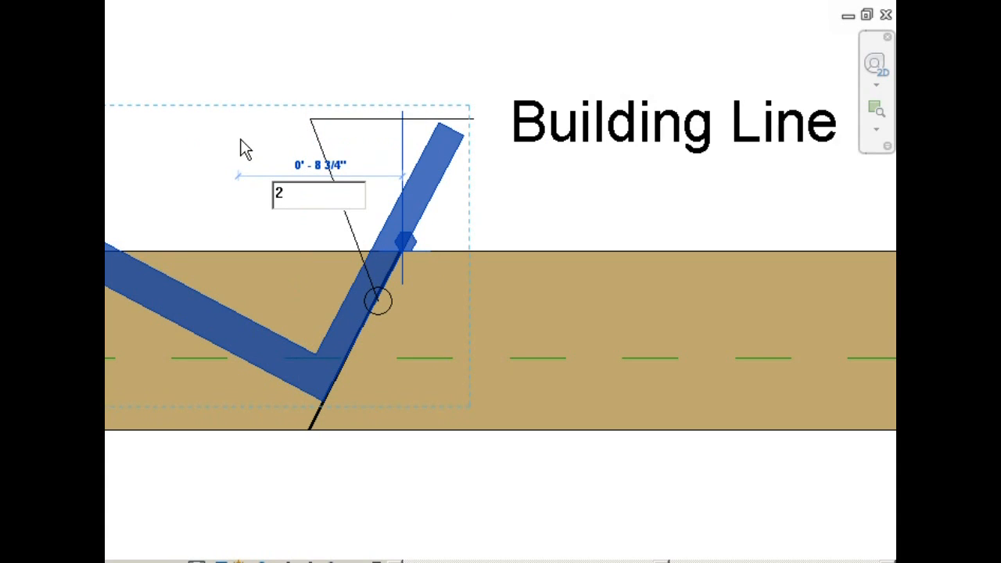
text(')
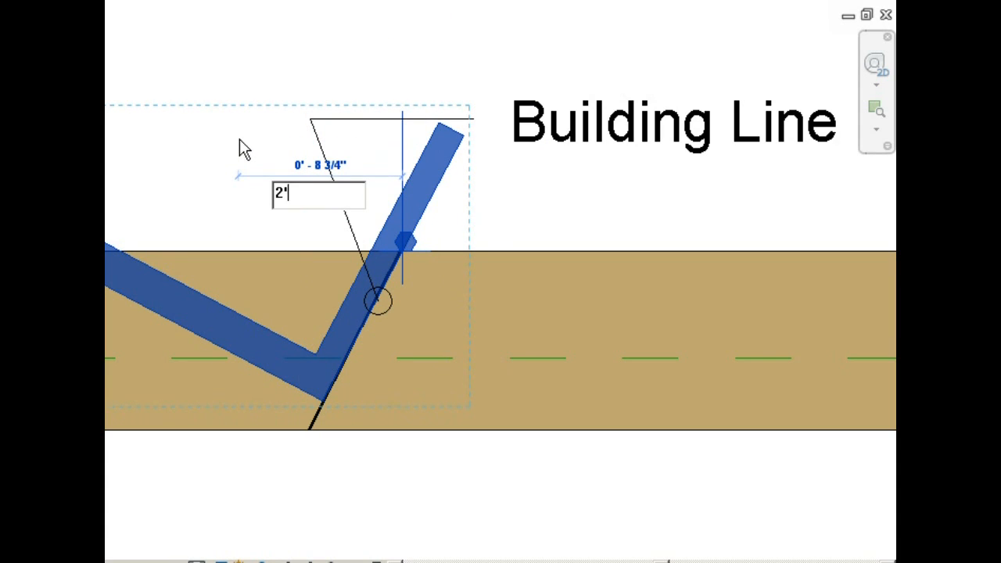
text(-)
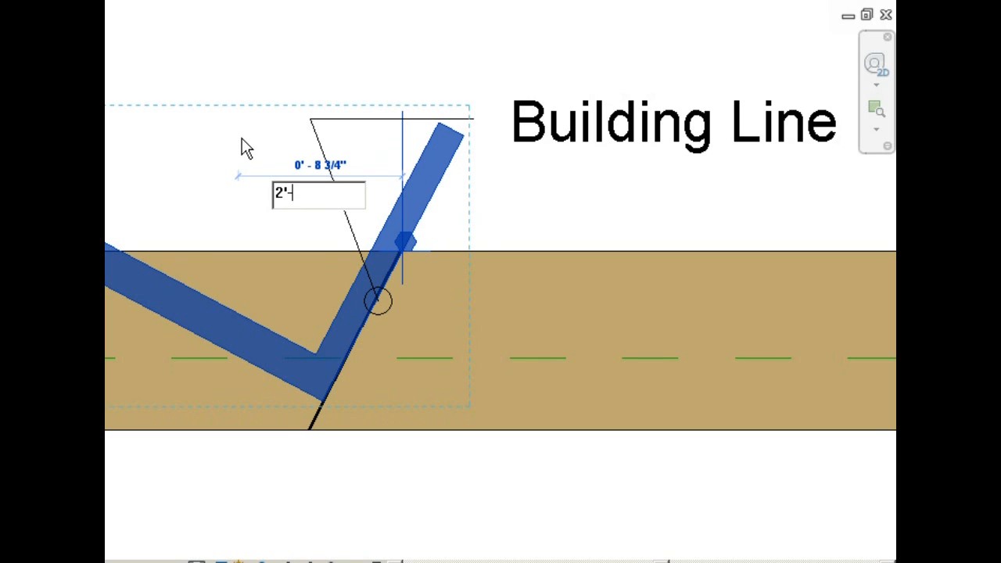
text(1 5)
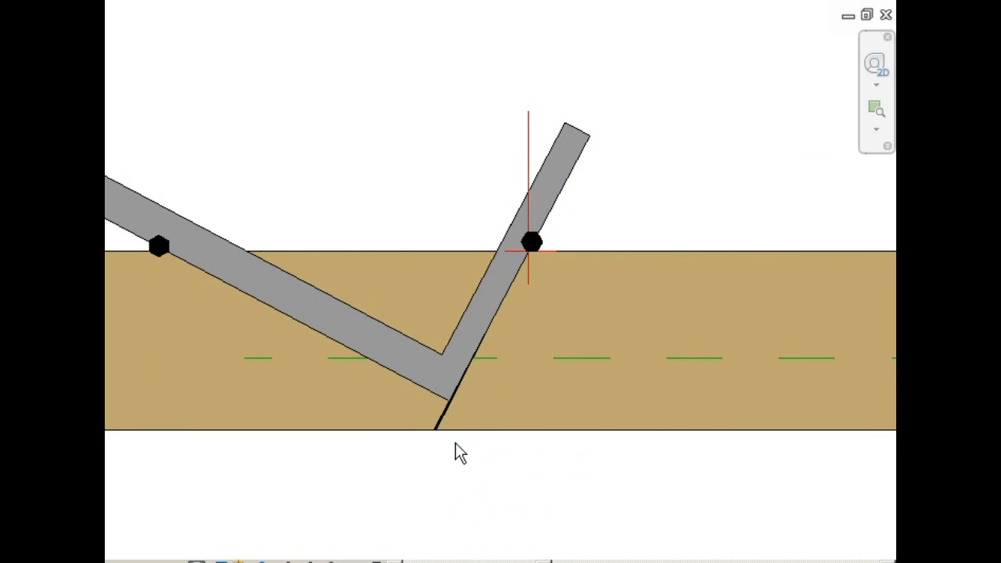
mouse_move(457, 415)
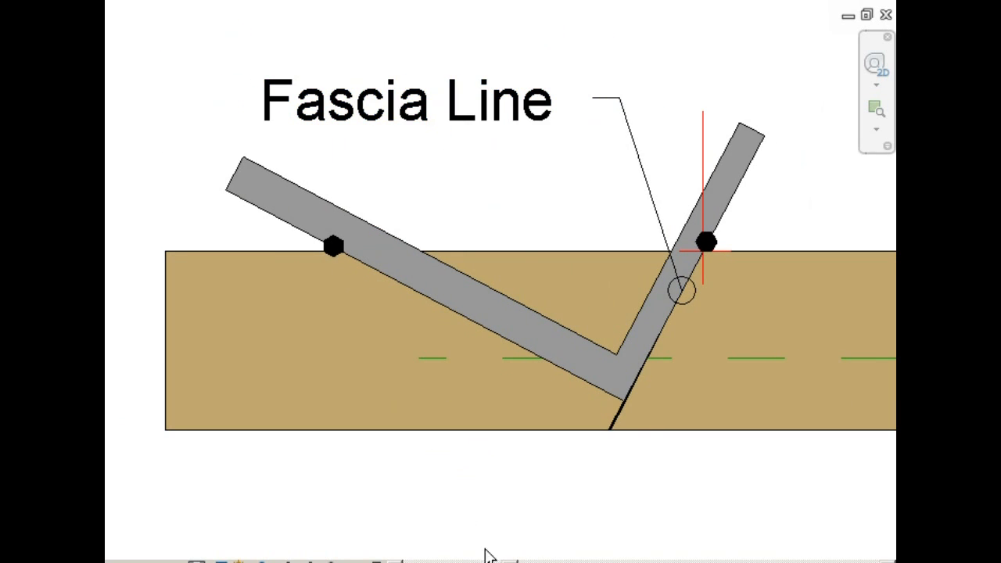
Step: Mirror the framing square onto the beam's lower edge, facing the opposite way
click(273, 195)
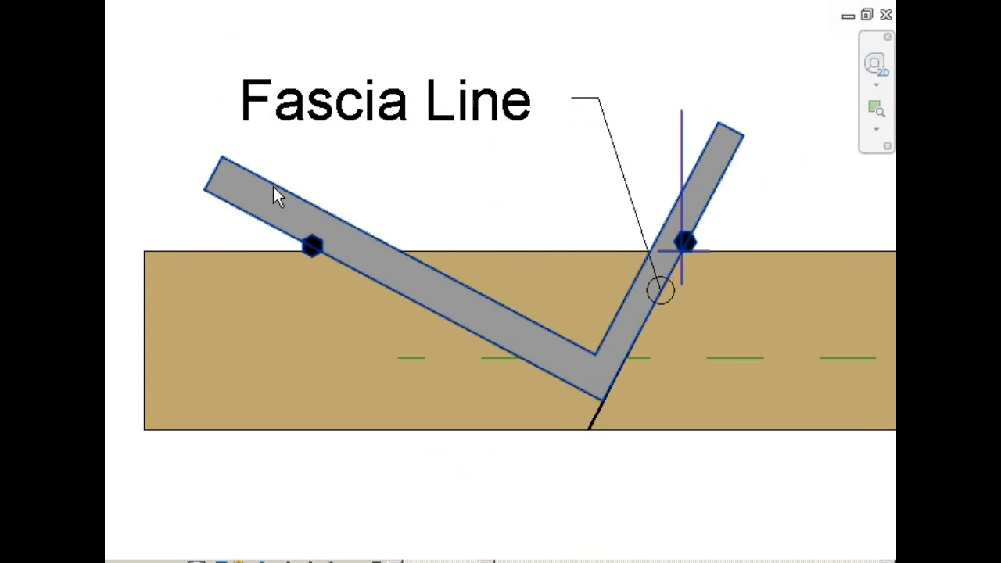
click(274, 184)
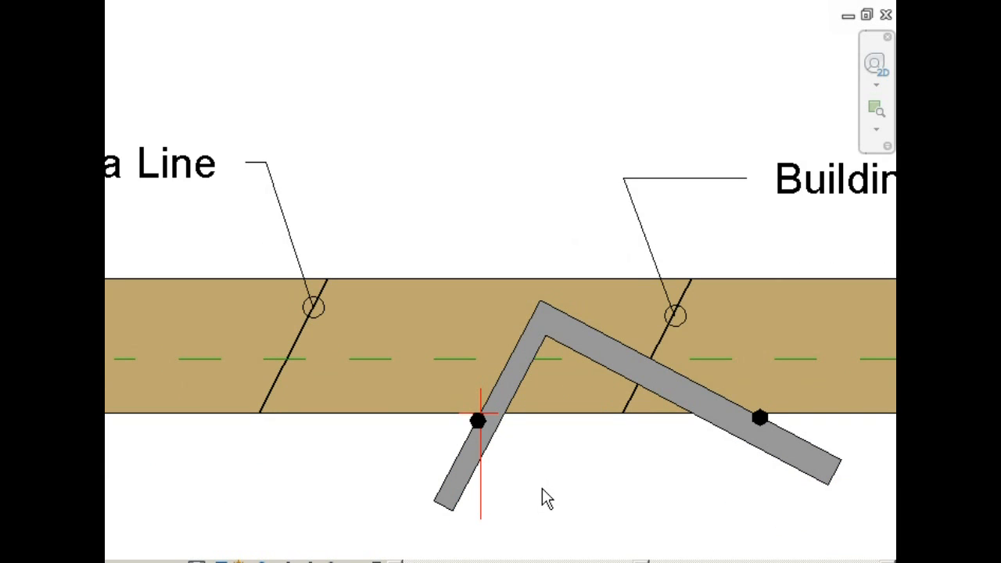
mouse_move(651, 360)
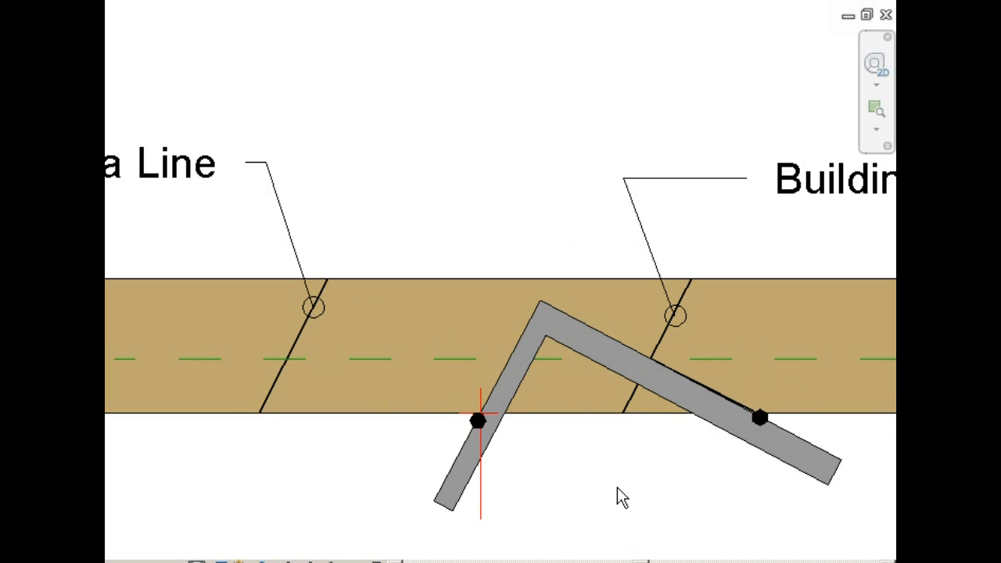
mouse_move(714, 391)
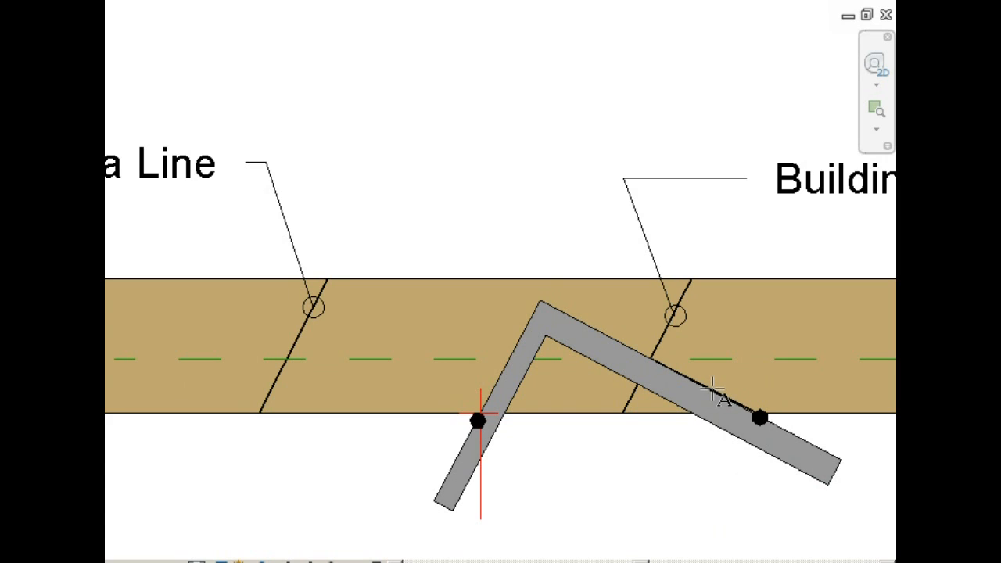
mouse_move(665, 497)
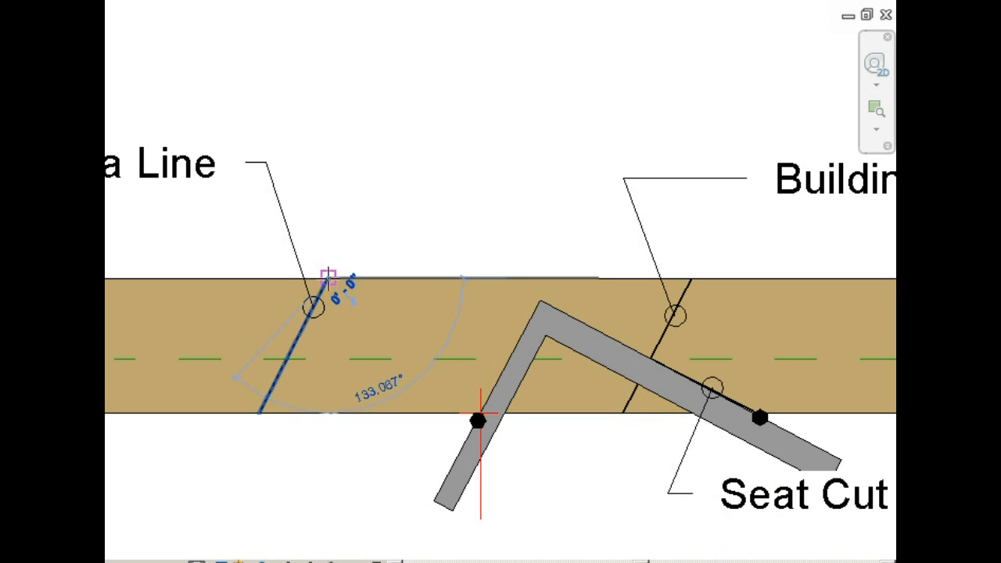
Step: Rotate the framing square about the fascia line's top end
drag(327, 278, 258, 413)
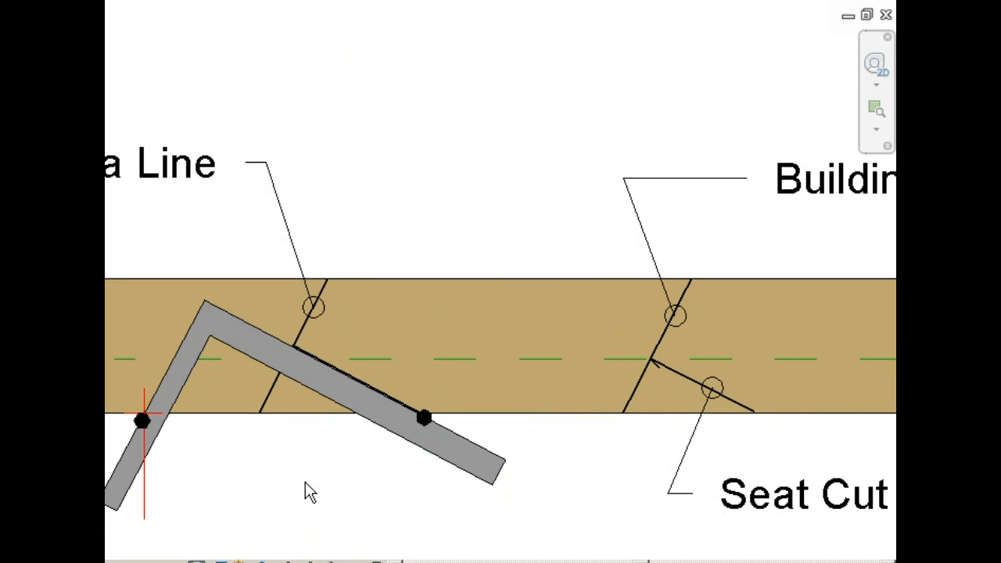
mouse_move(346, 376)
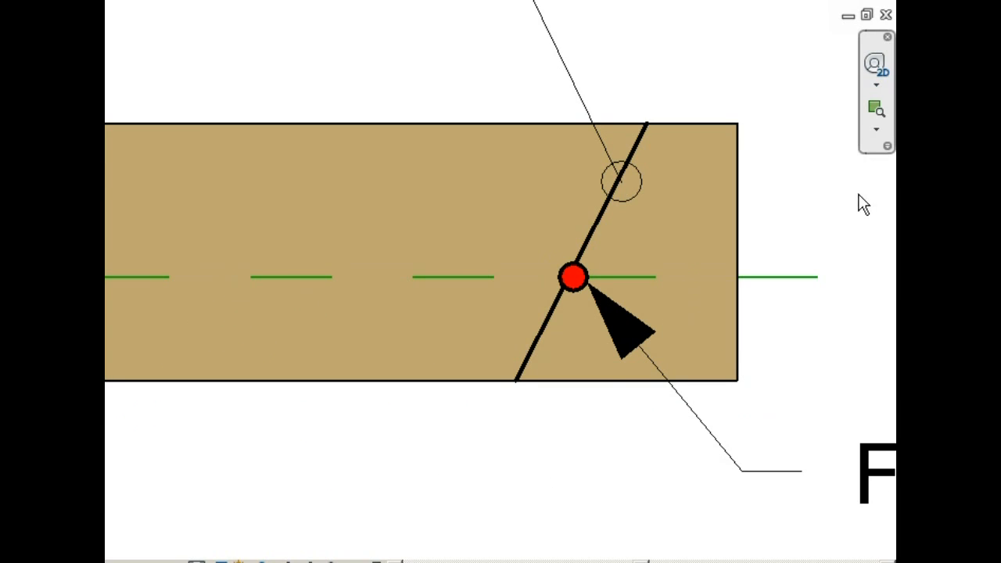
Step: Offset the ridge line by the setback distance in inches to make the Setback line
click(546, 331)
text(1)
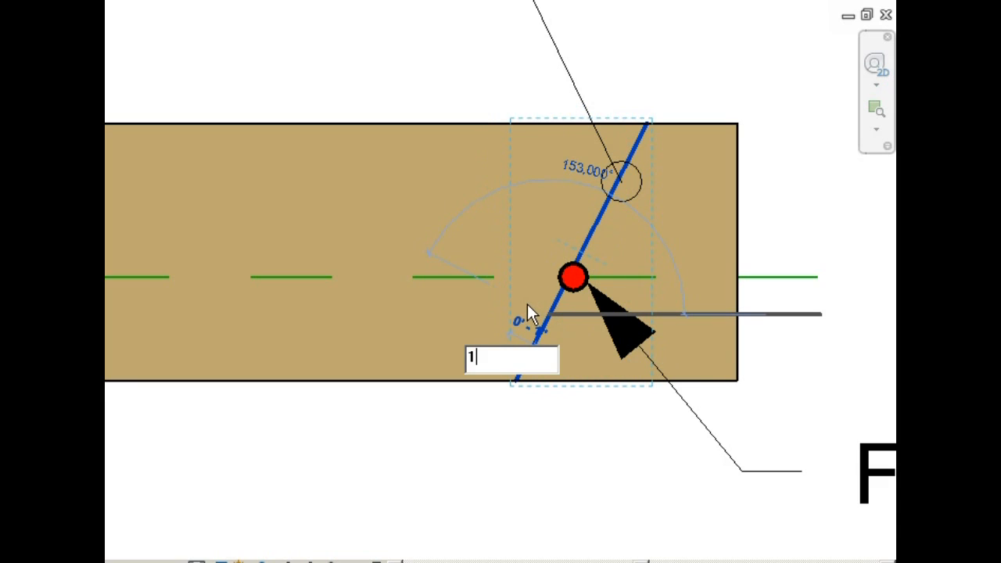
text(")
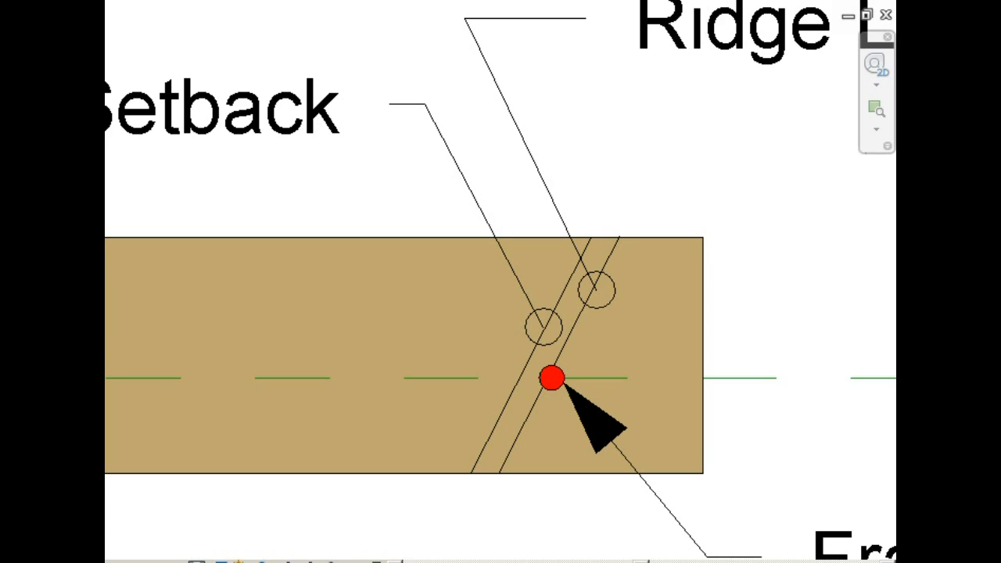
mouse_move(786, 332)
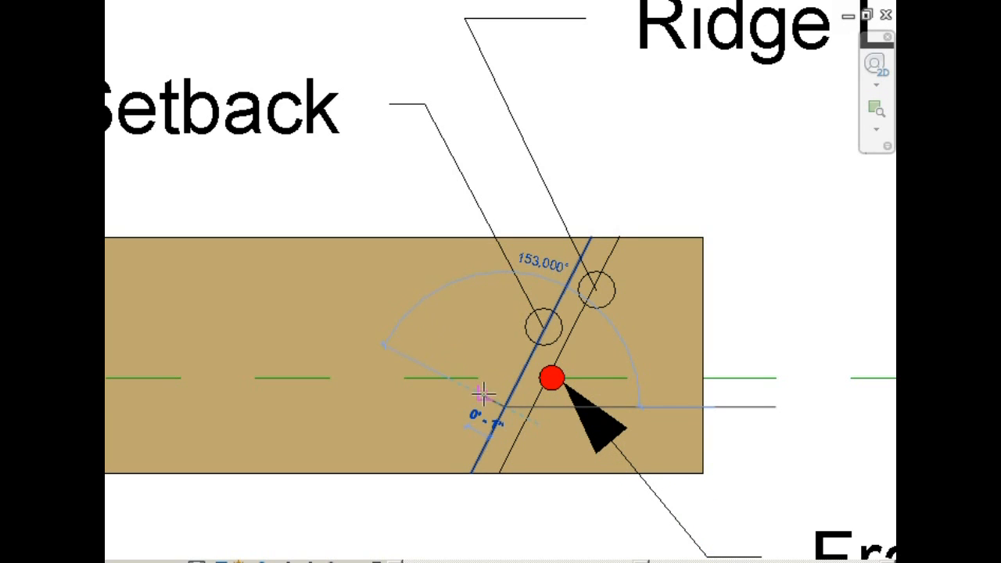
Step: Copy the setback line 3/4" further and set its line style to Red
text(3/4")
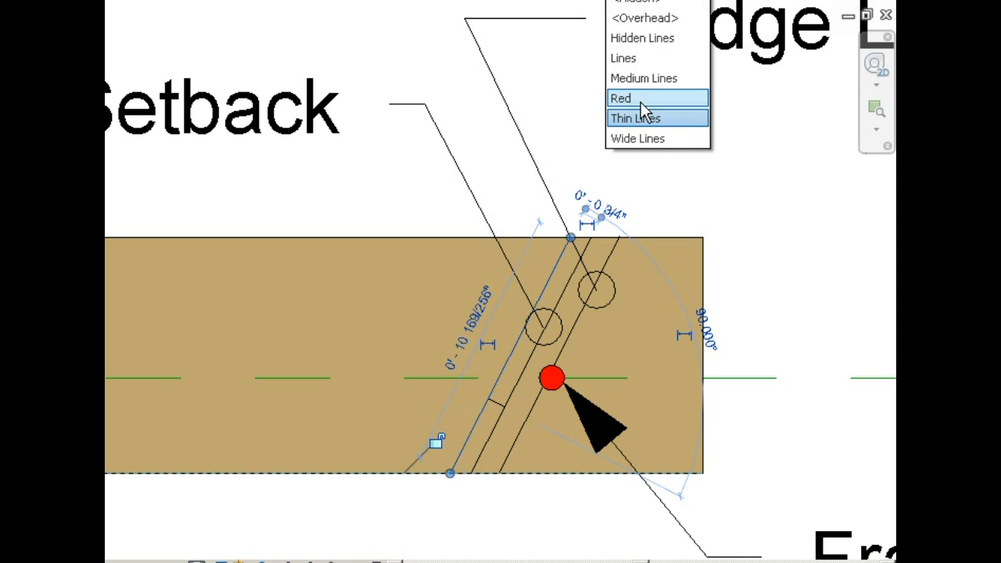
click(620, 97)
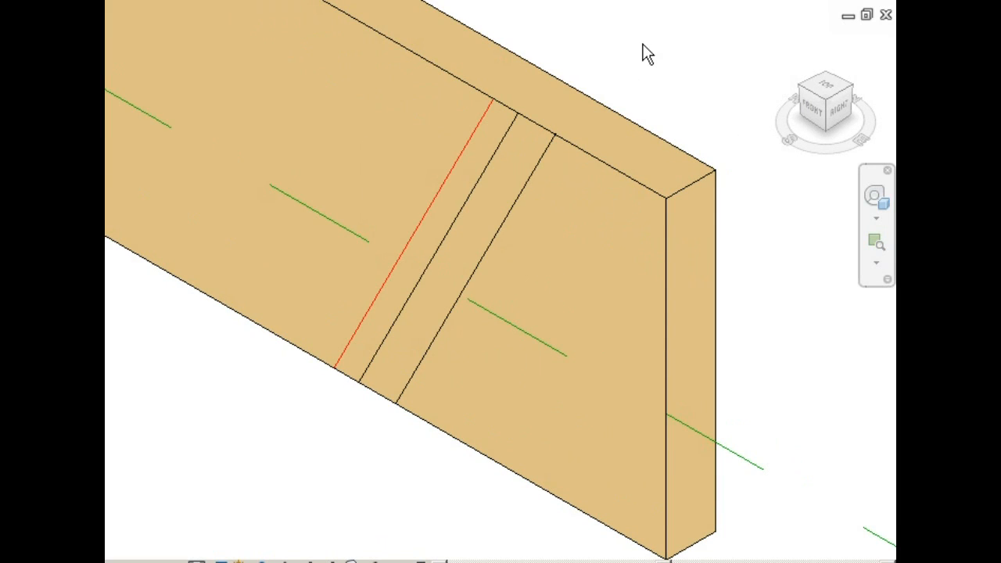
mouse_move(657, 72)
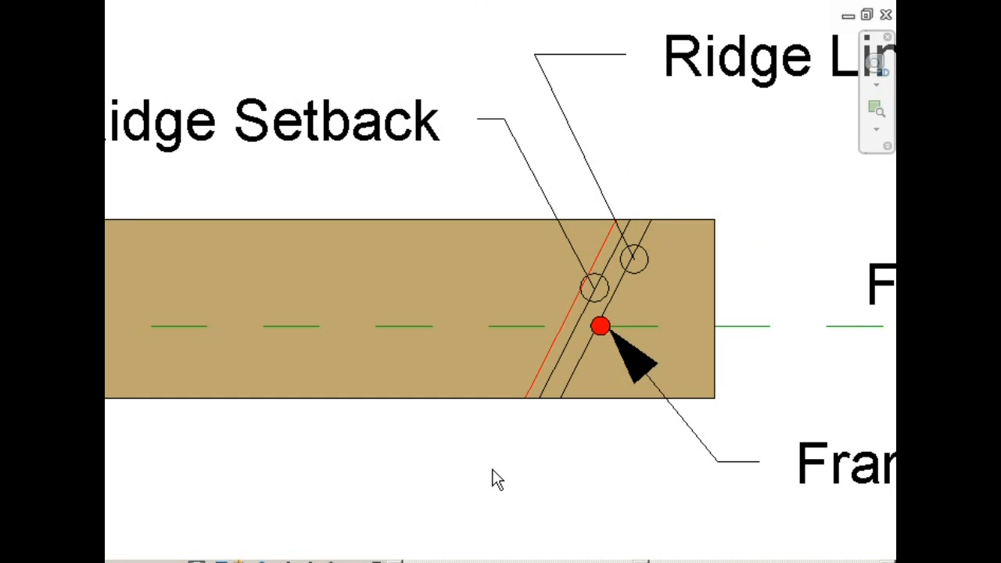
mouse_move(501, 472)
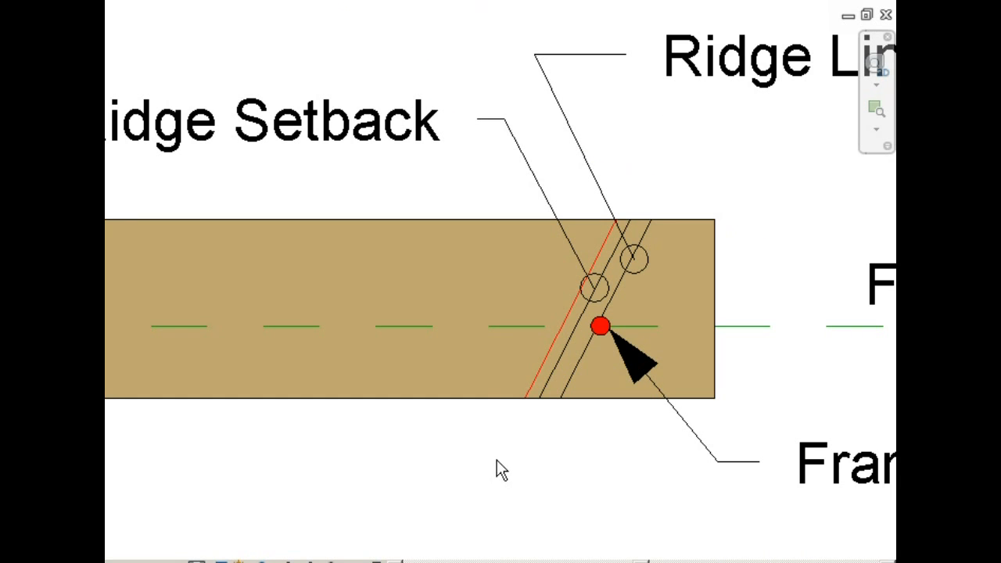
mouse_move(526, 389)
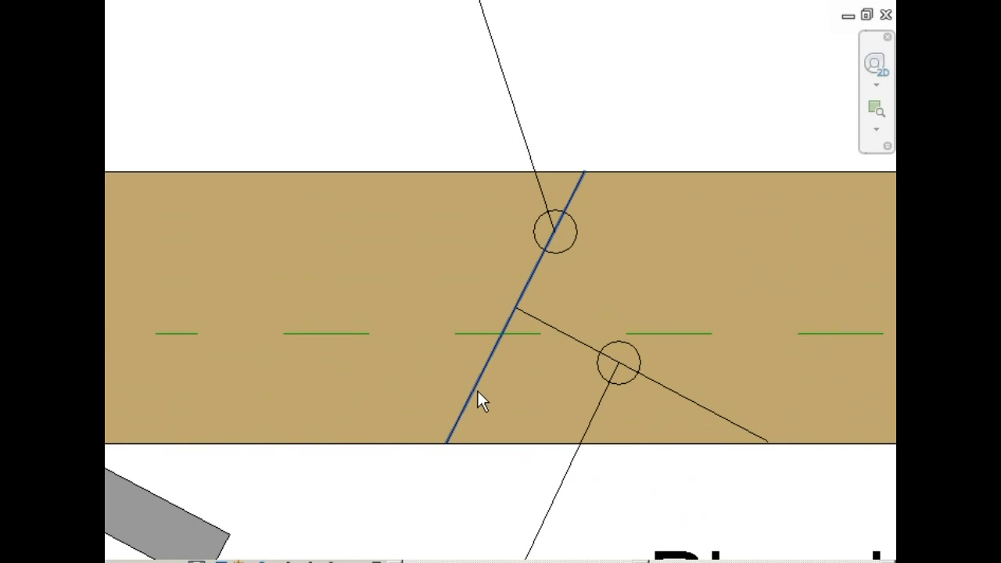
Step: Draw a line offset 3/4" from the fascia line across the beam
click(442, 481)
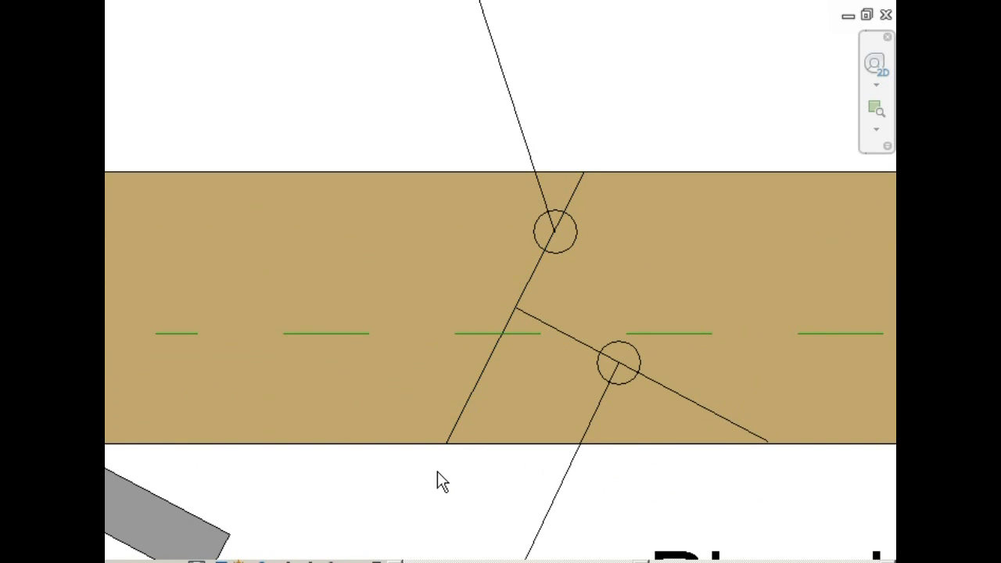
mouse_move(492, 385)
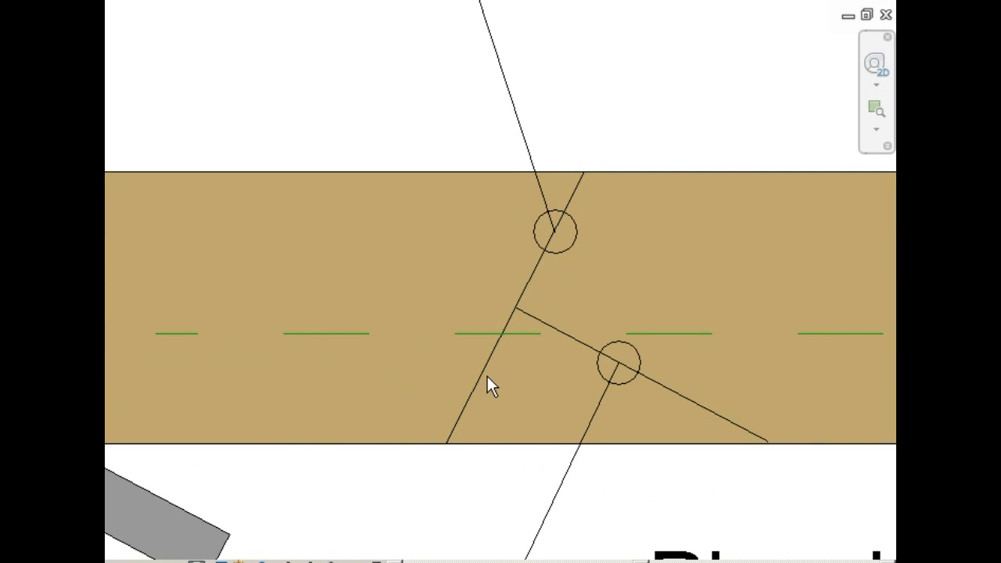
mouse_move(497, 400)
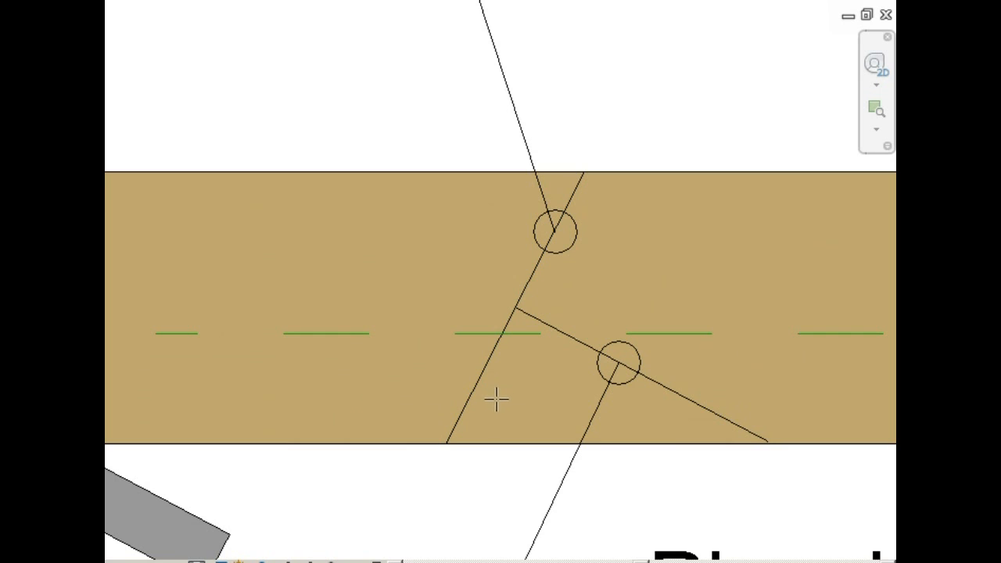
click(485, 372)
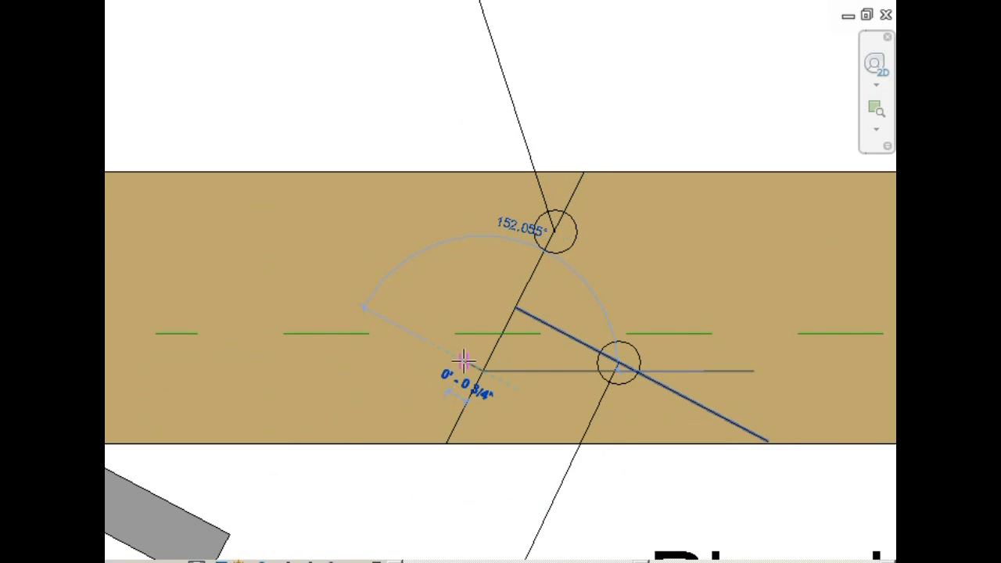
text(3)
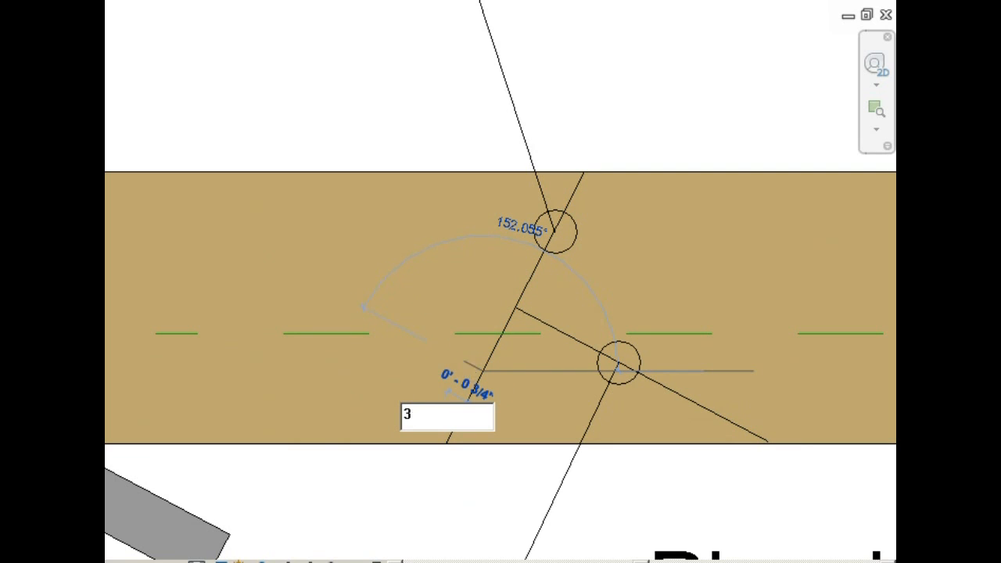
text(3/4'')
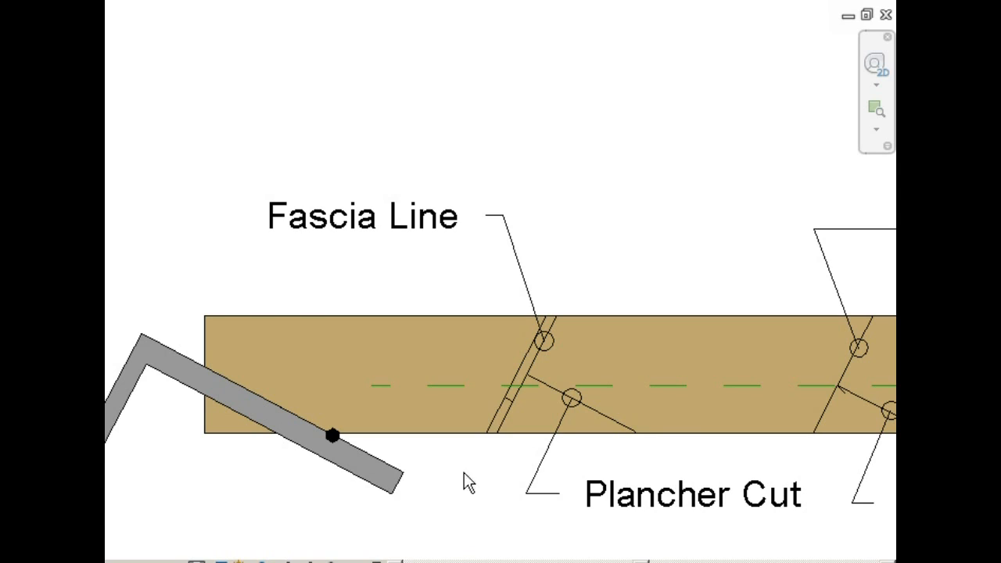
mouse_move(499, 415)
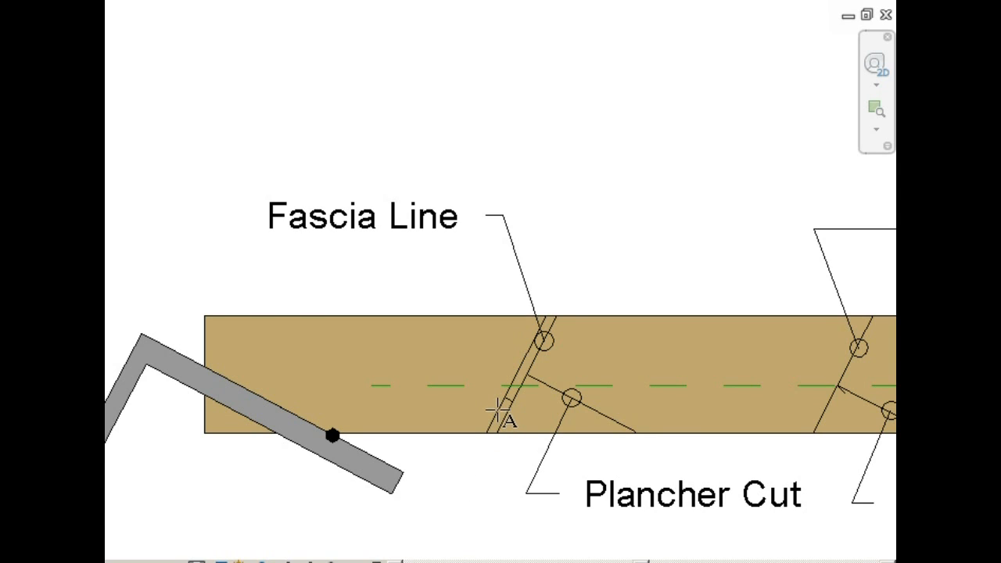
mouse_move(521, 372)
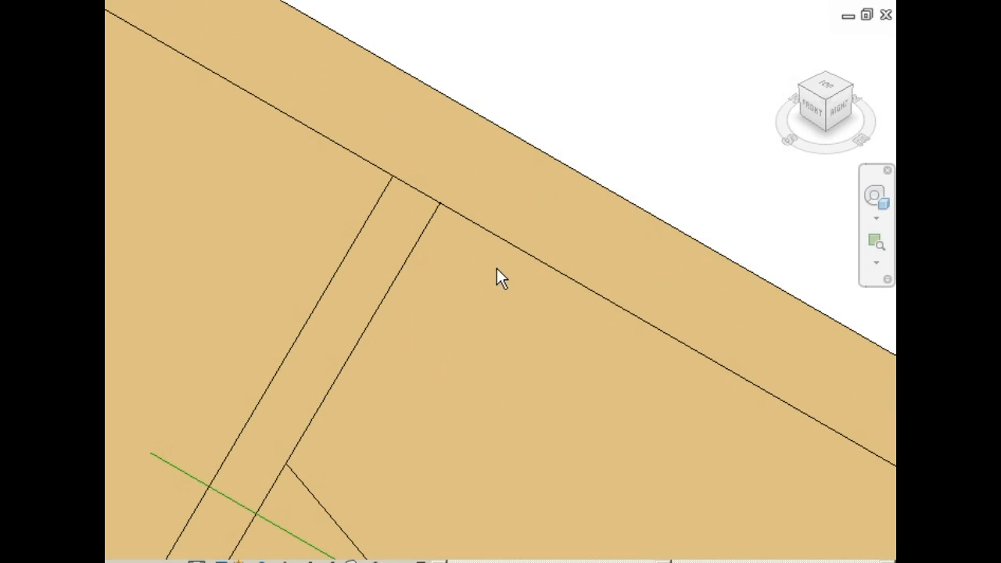
mouse_move(576, 120)
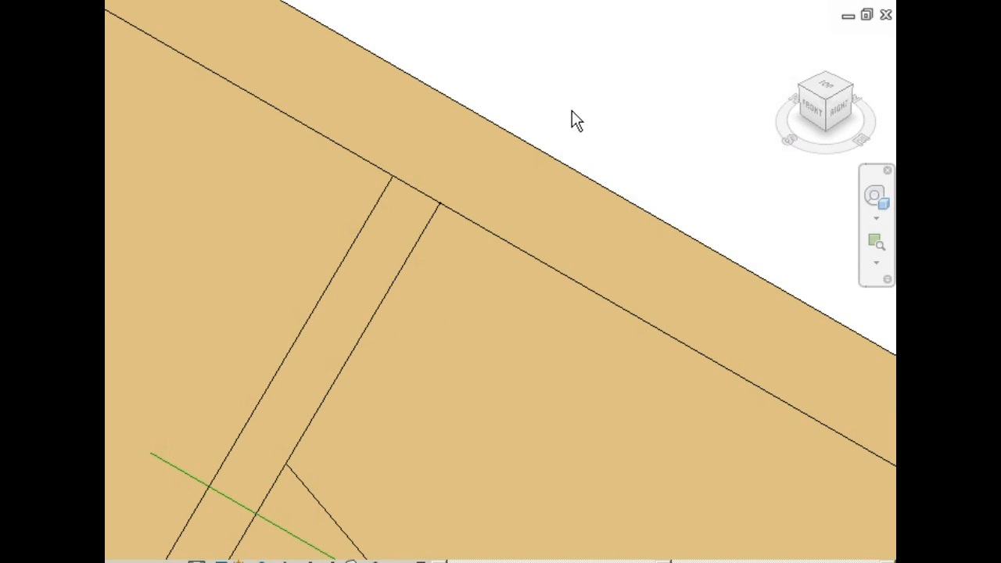
Step: Sketch a short layout line across the top face at the rafter's end corner
click(438, 203)
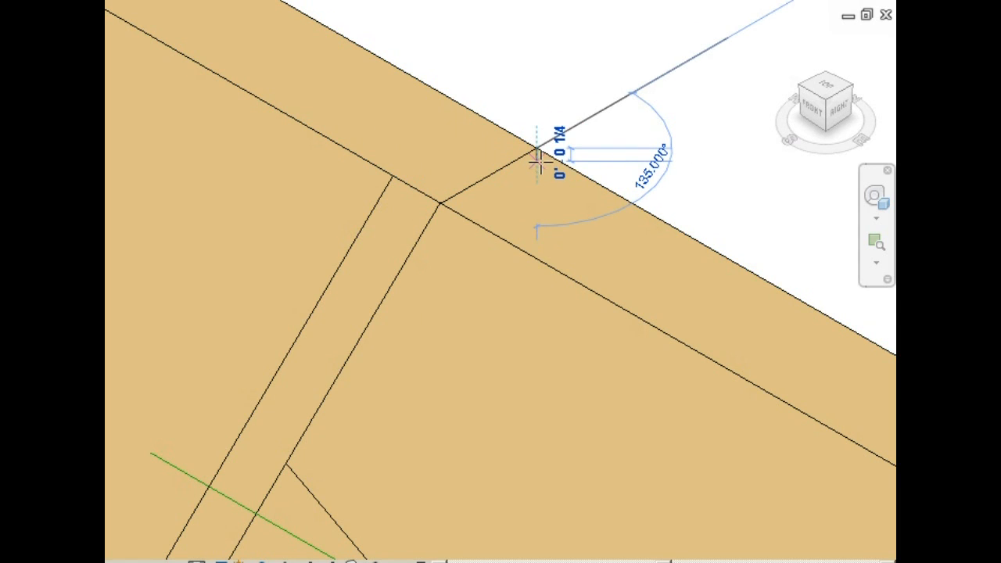
mouse_move(536, 149)
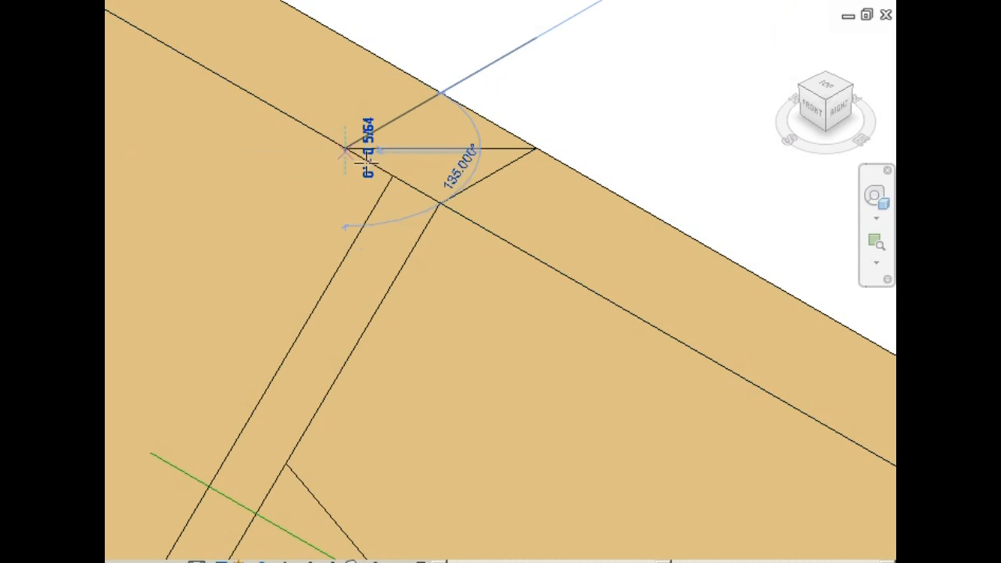
click(442, 203)
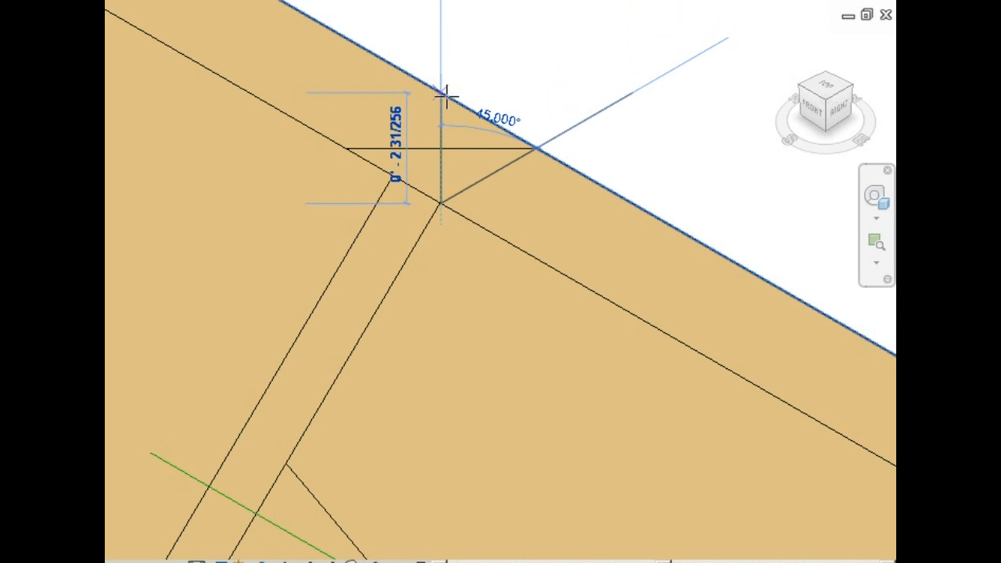
mouse_move(473, 152)
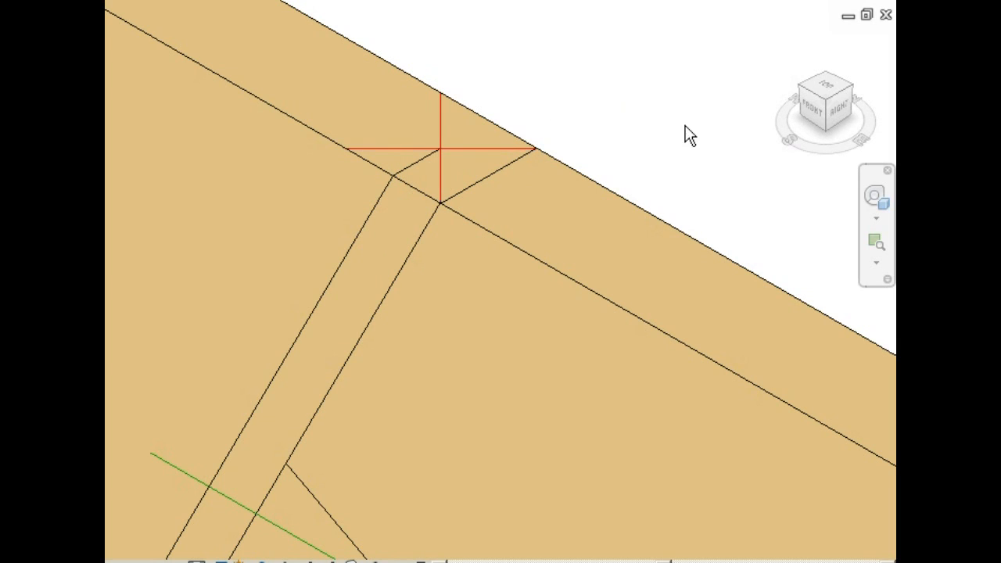
mouse_move(733, 144)
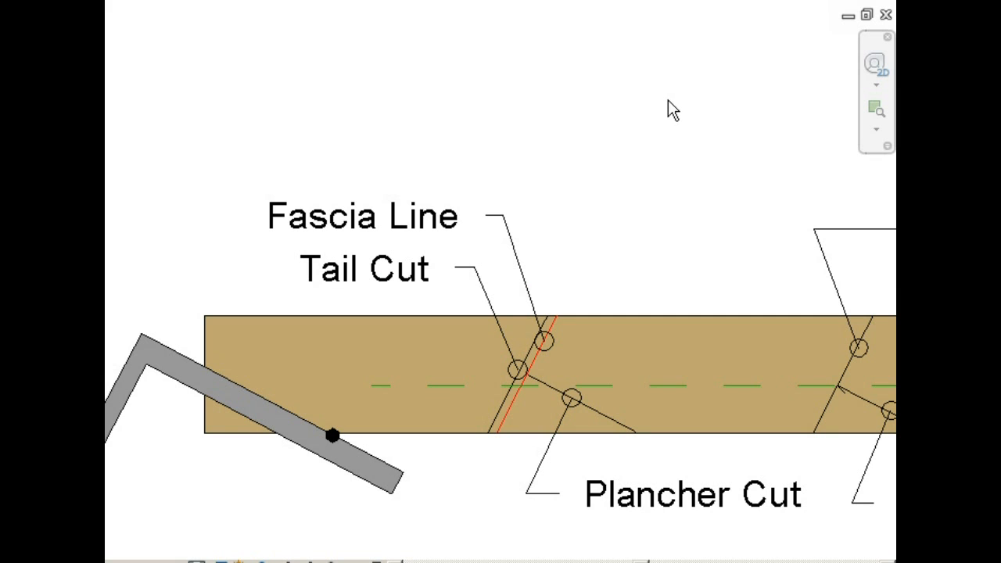
mouse_move(684, 133)
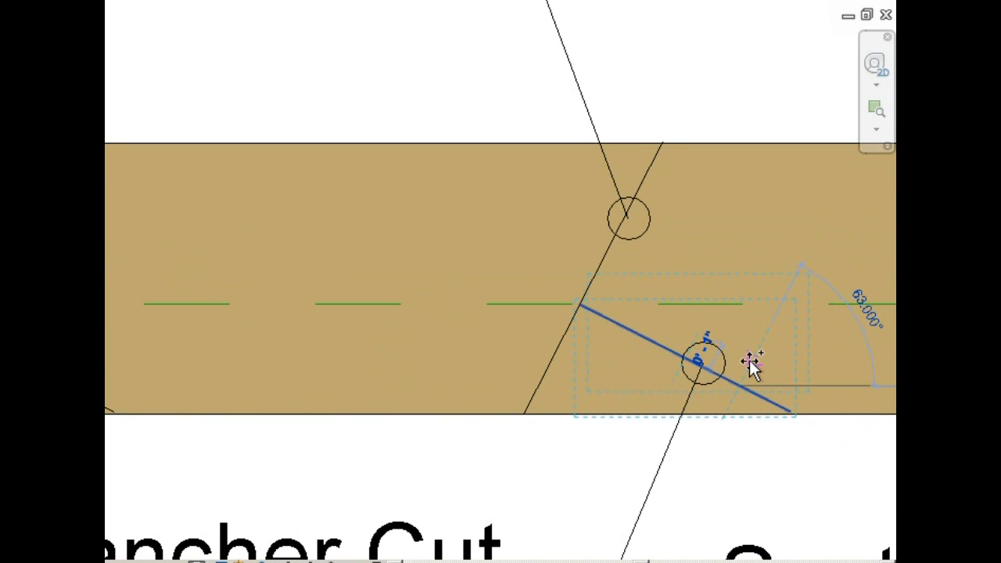
Step: Enter a 3/8" offset for the red line parallel to the seat cut line
text(3)
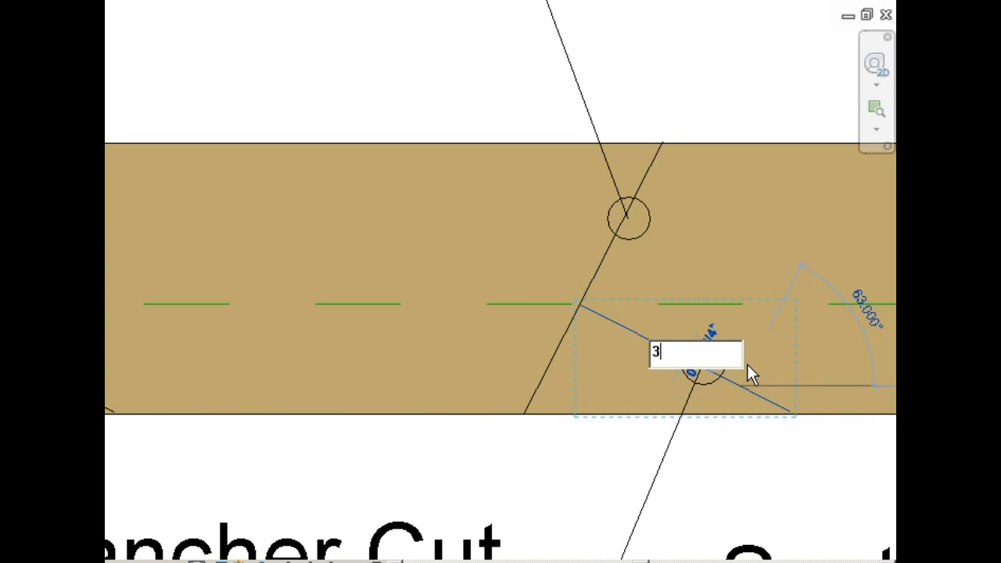
text(/8)
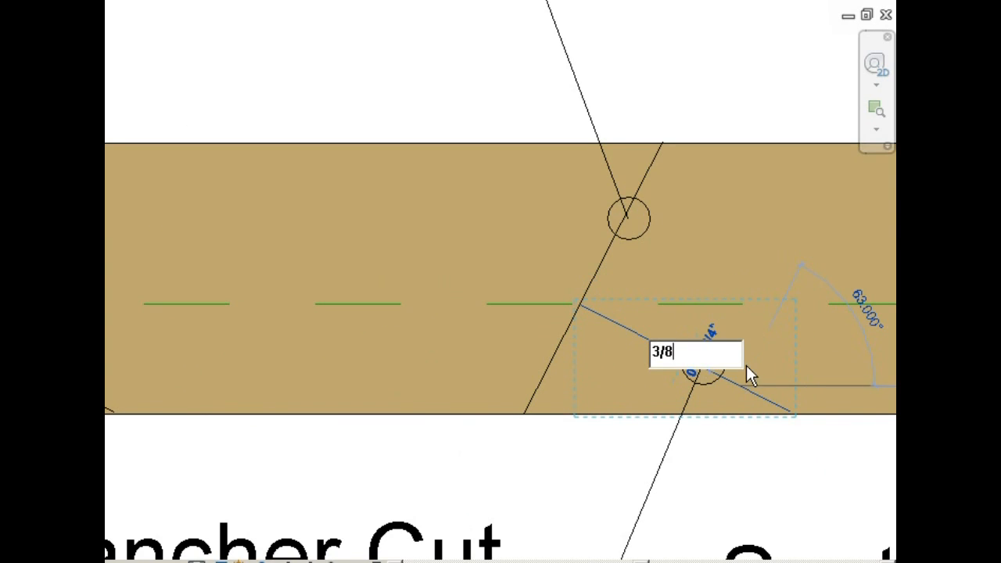
text(")
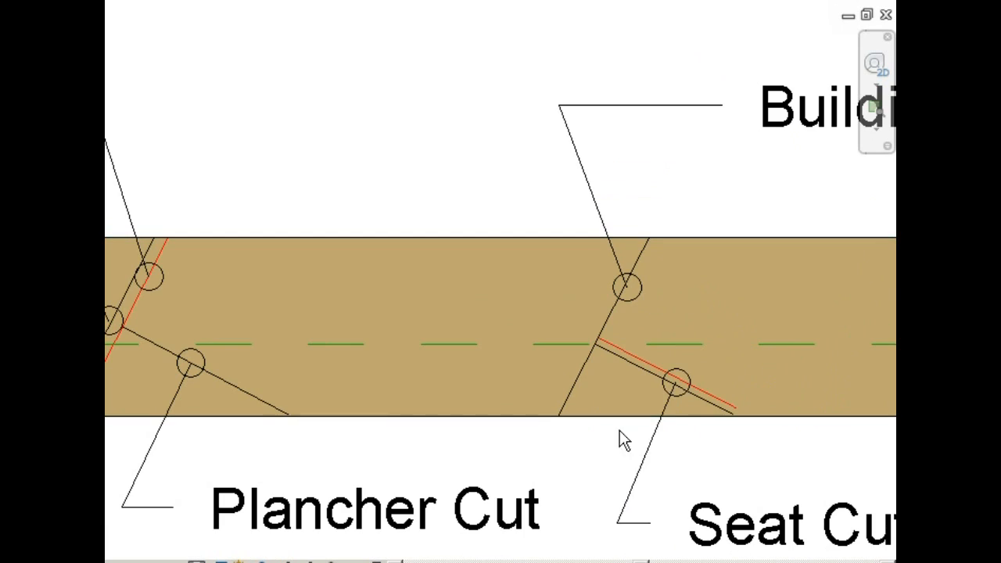
mouse_move(778, 448)
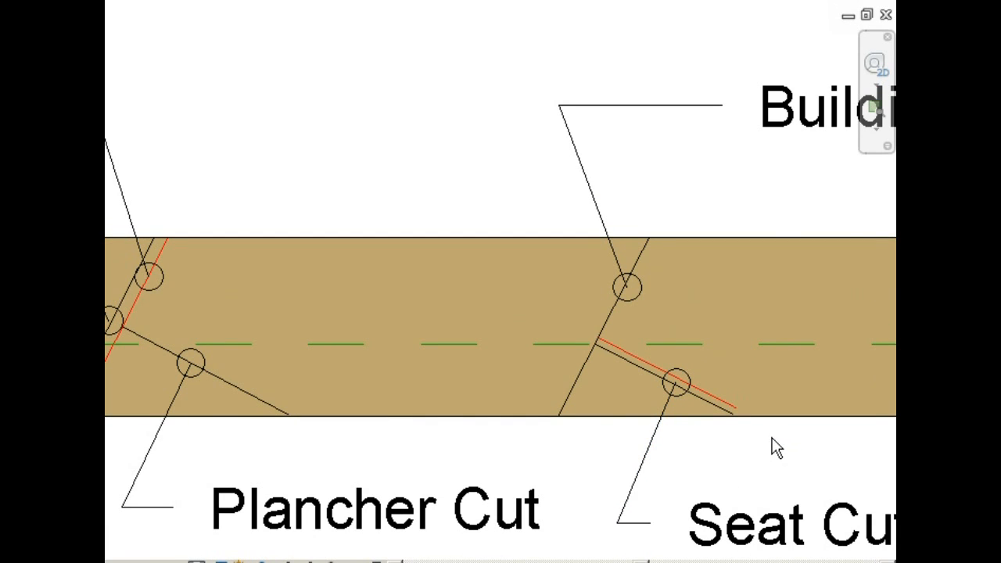
mouse_move(704, 391)
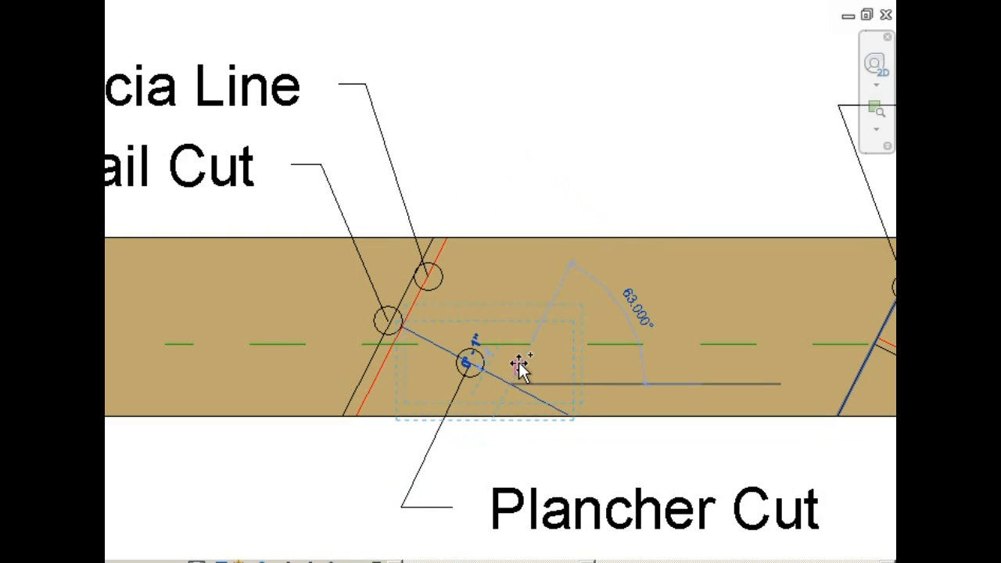
Step: Enter a 3/8 offset for the red line parallel to the plancher cut line
text(3)
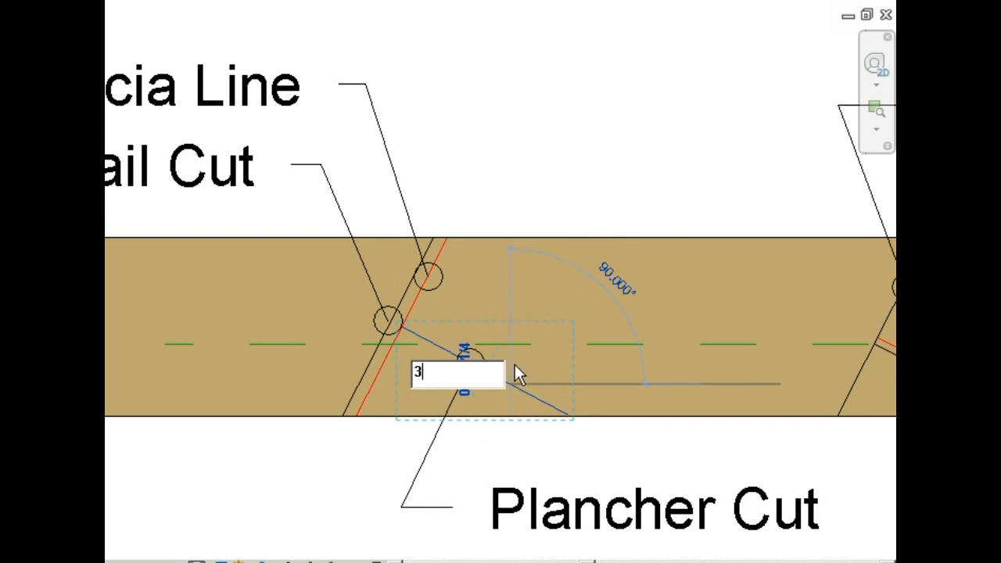
text(/8)
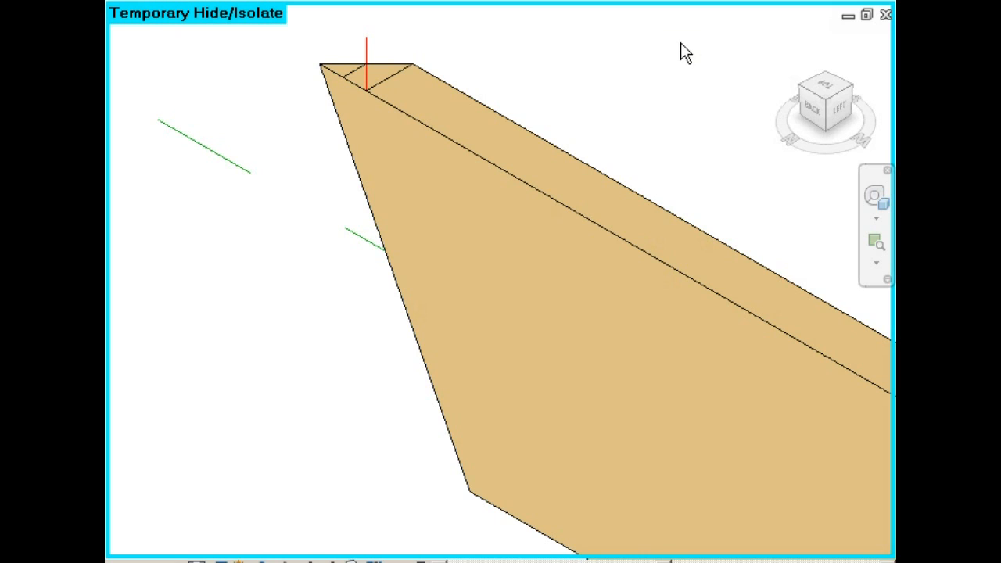
mouse_move(373, 100)
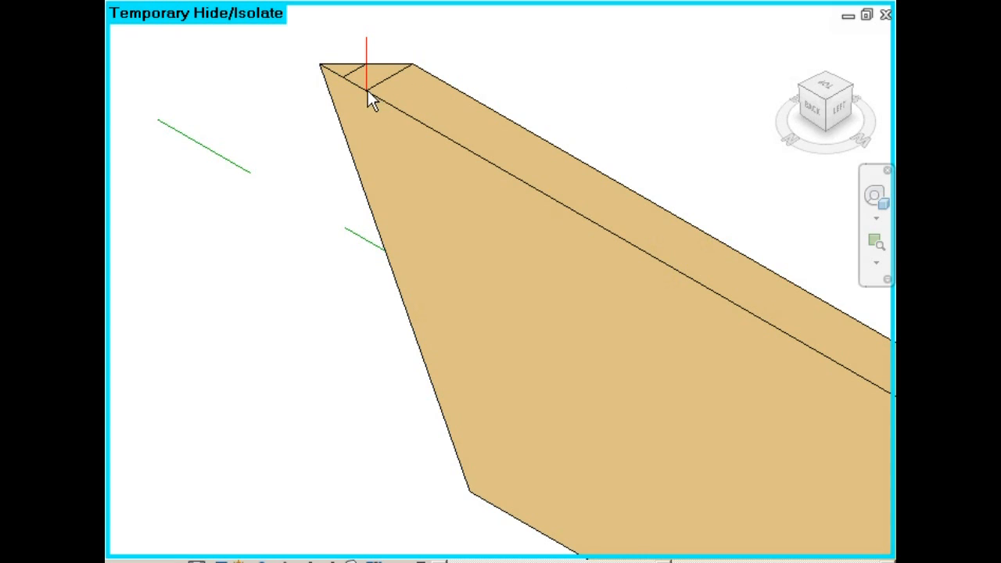
mouse_move(408, 92)
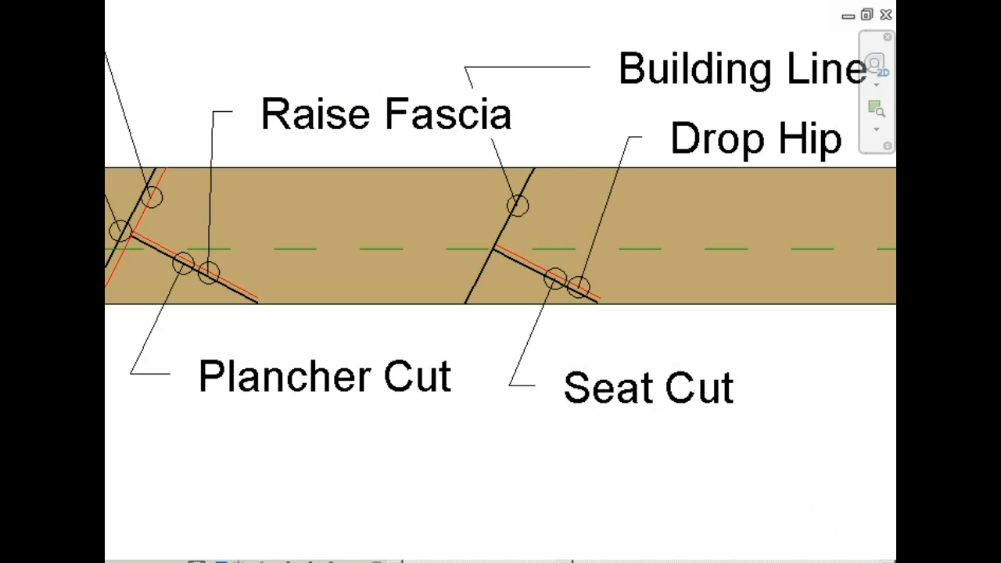
mouse_move(535, 292)
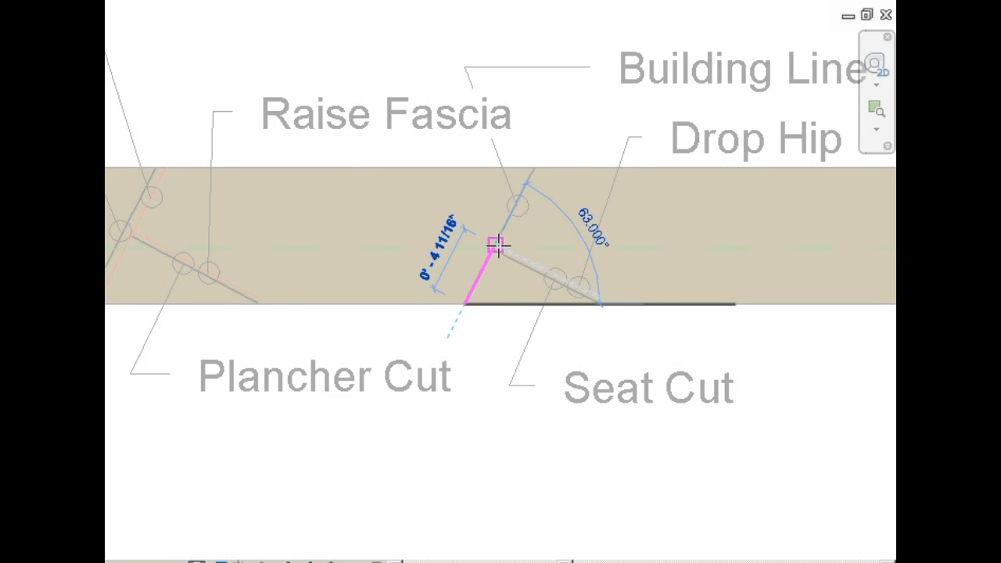
Step: Draw the bird's mouth line from the beam's bottom edge up to the seat cut
drag(497, 248, 638, 307)
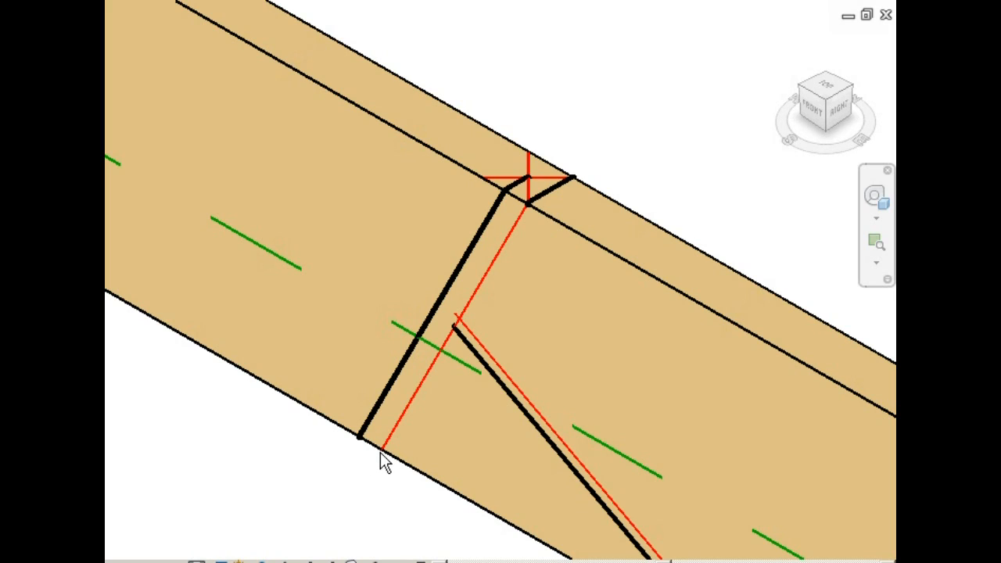
mouse_move(360, 501)
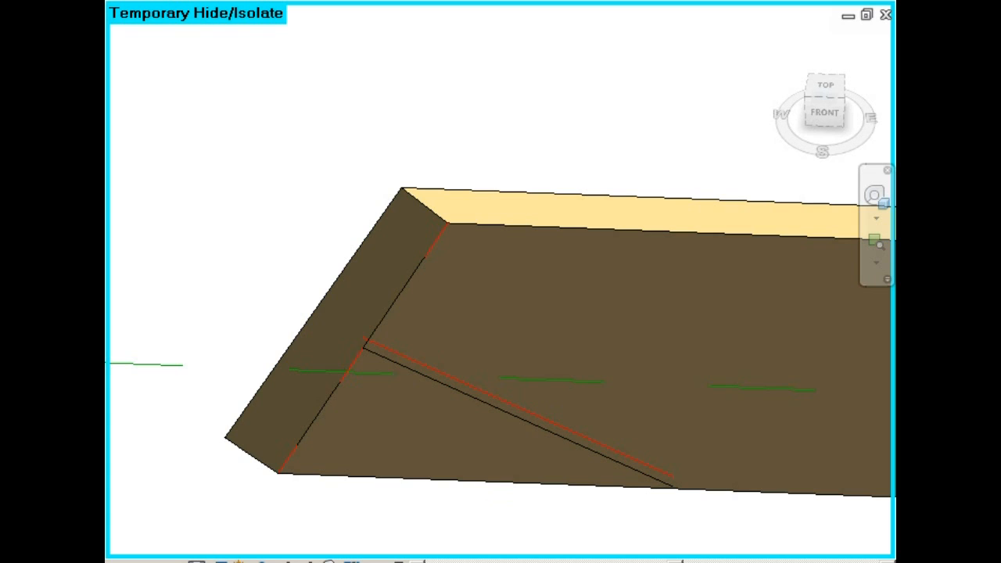
Step: Isolate the rafter in 3D and start the cheek cut line down its angled end face
click(824, 84)
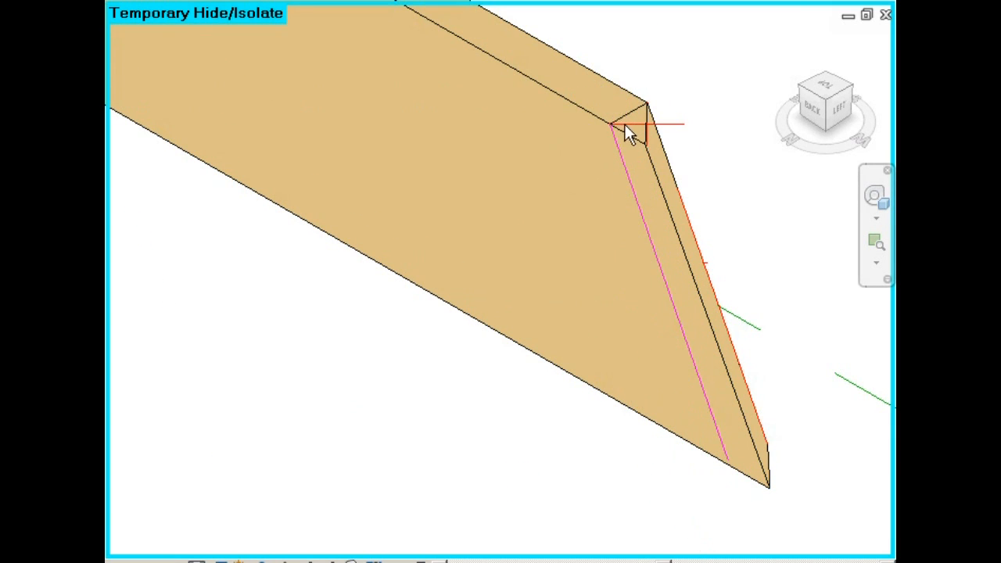
click(611, 127)
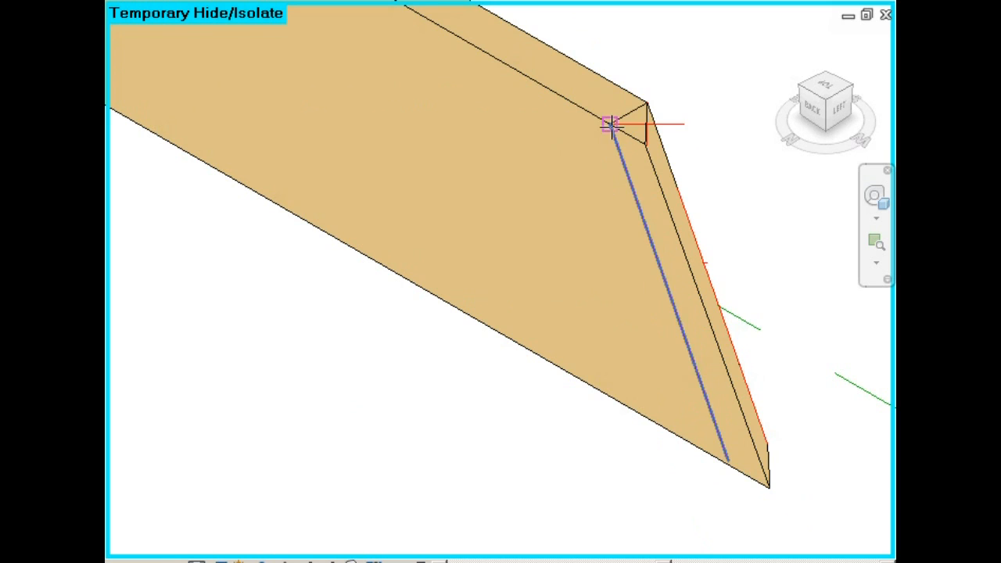